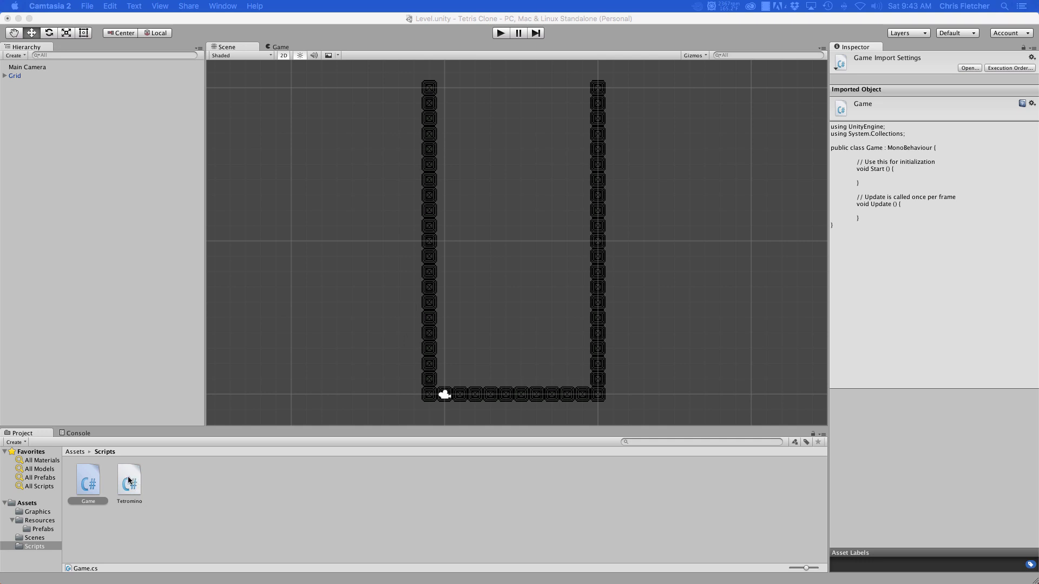
# Open the Tetromino script from the Scripts folder in MonoDevelop
pyautogui.click(129, 479)
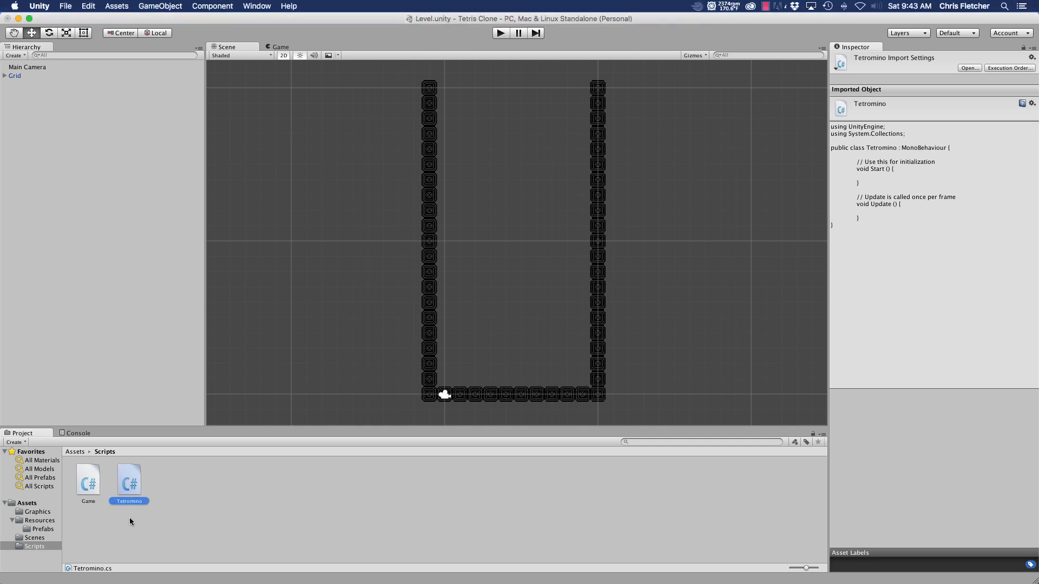
pyautogui.moveTo(132, 471)
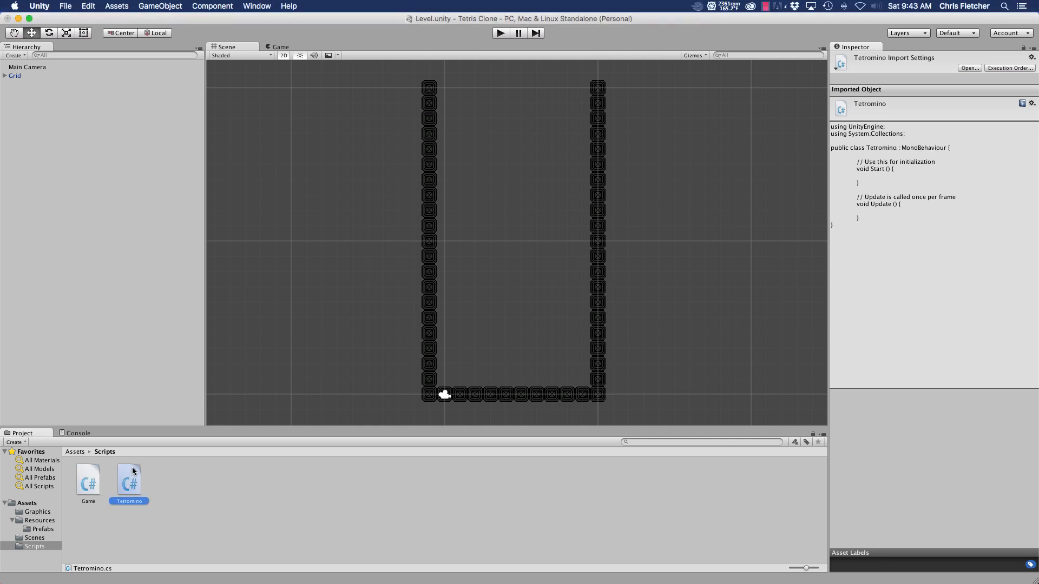
pyautogui.doubleClick(129, 481)
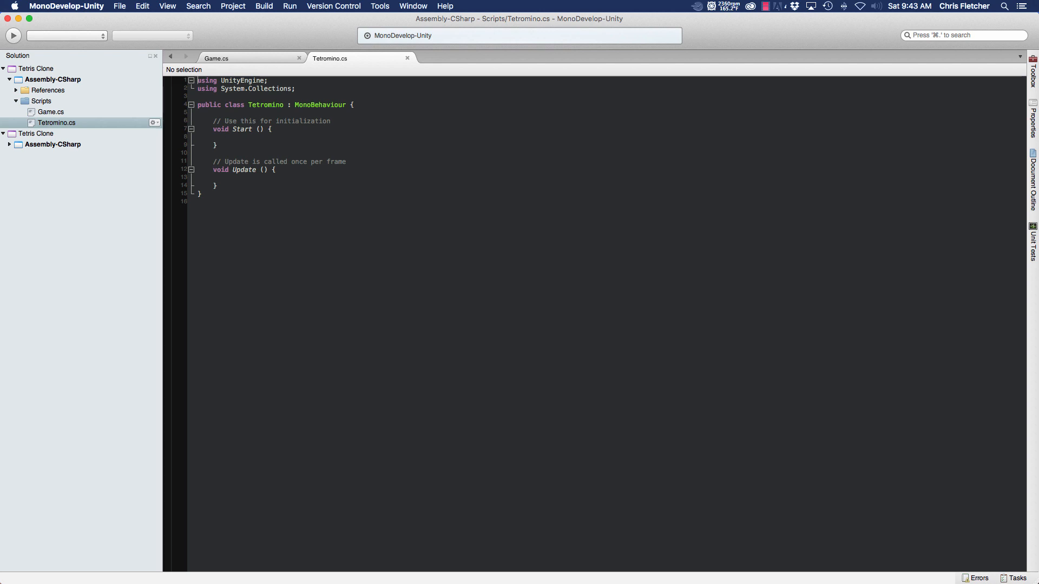
# Define an empty void CheckUserInput () method below Update
pyautogui.click(227, 184)
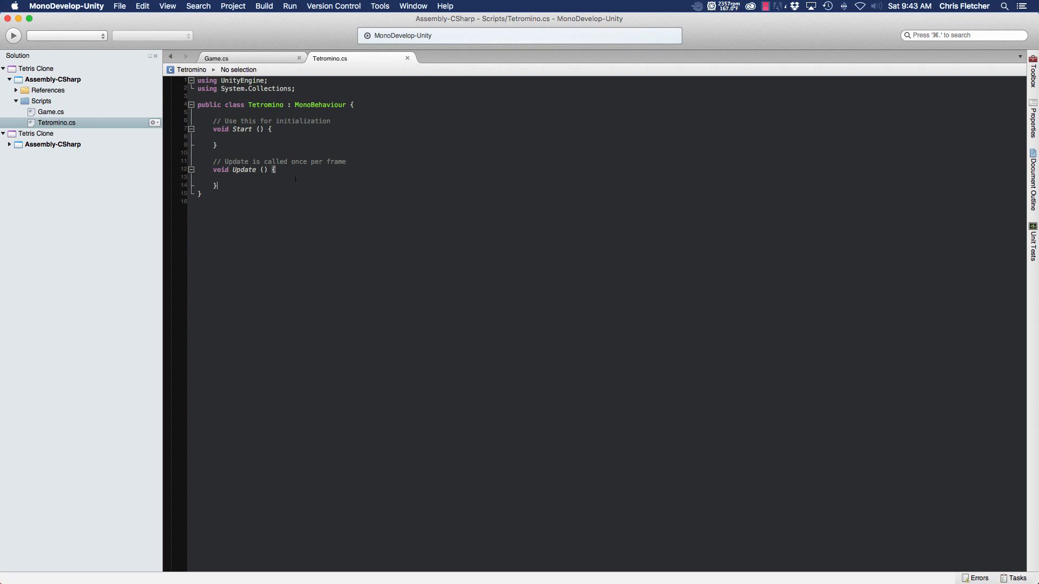
pyautogui.write('void')
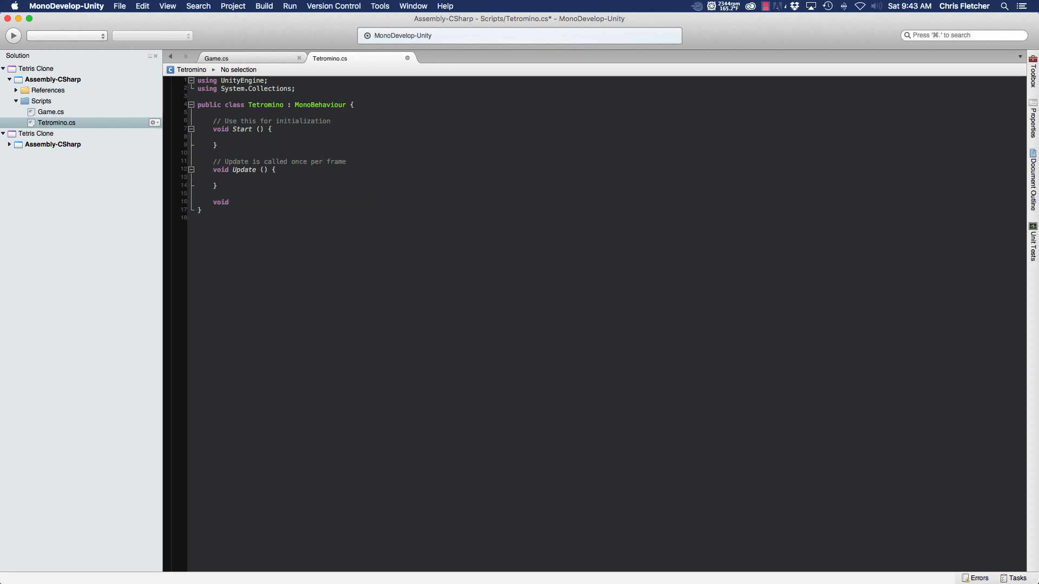
pyautogui.write('CheckU')
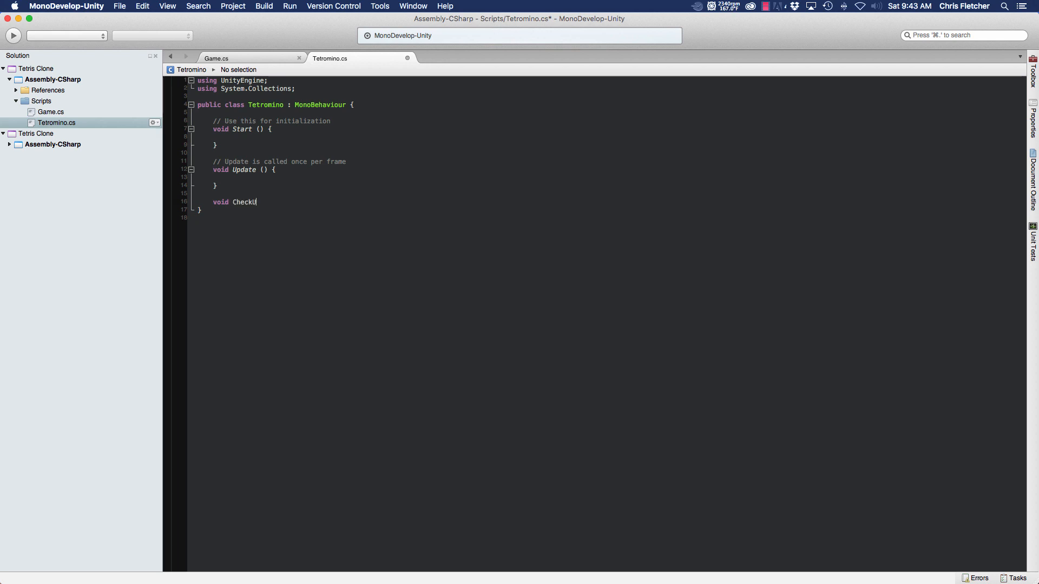
pyautogui.write('ser')
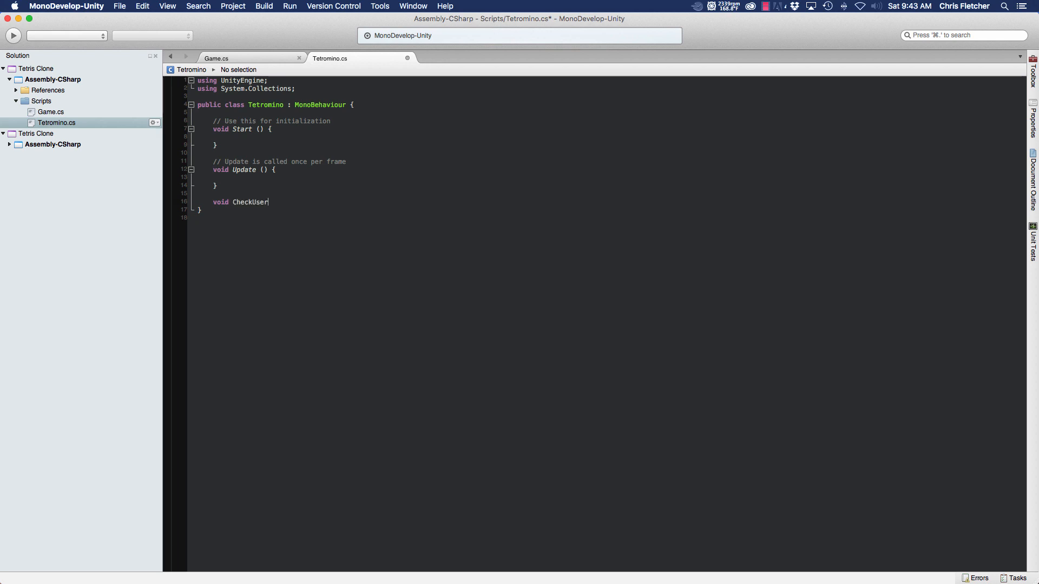
pyautogui.write('Input () {')
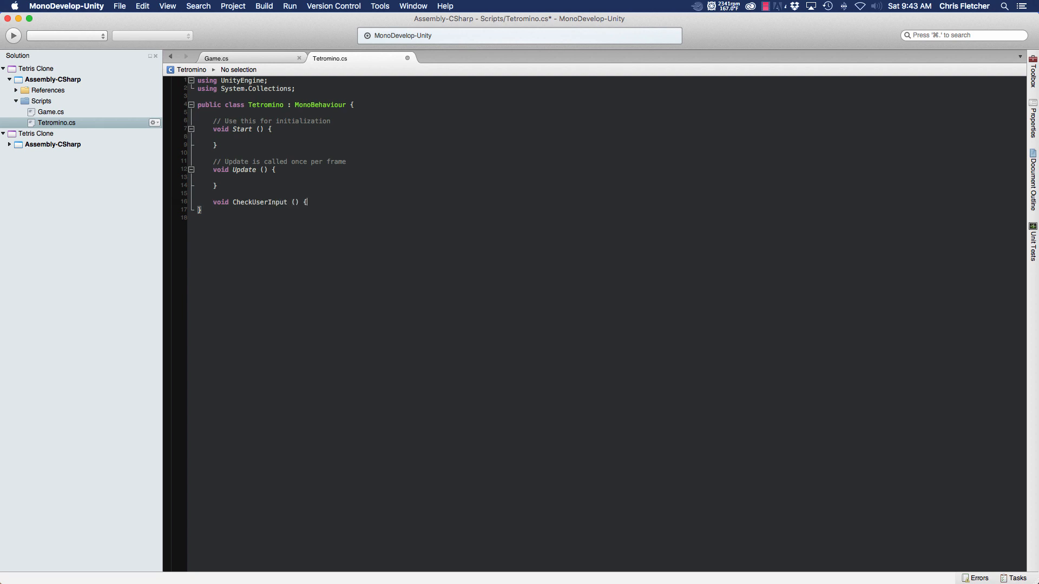
pyautogui.press('Return')
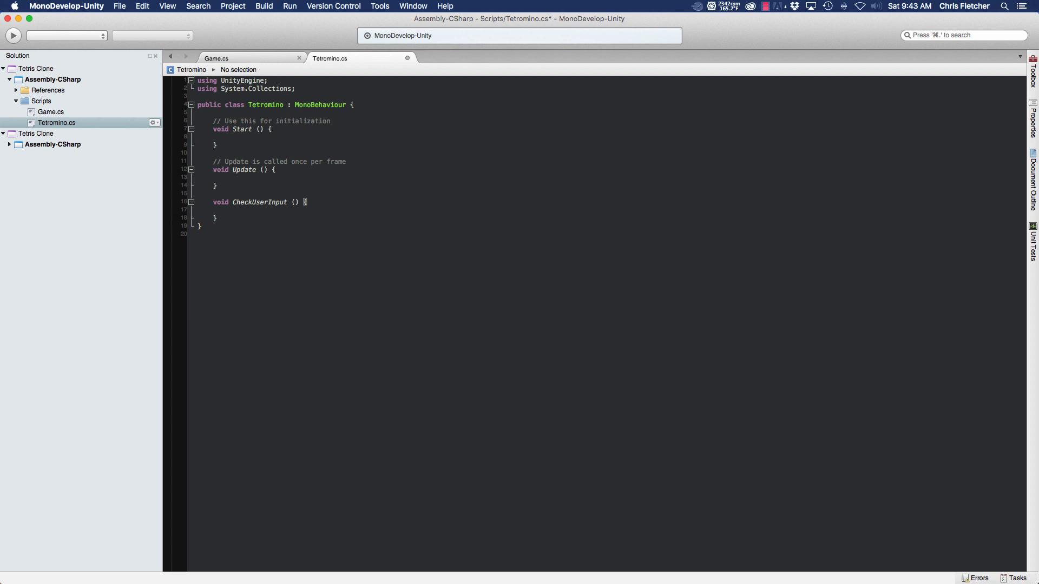
# Call CheckUserInput (); from inside Update
pyautogui.press('Return')
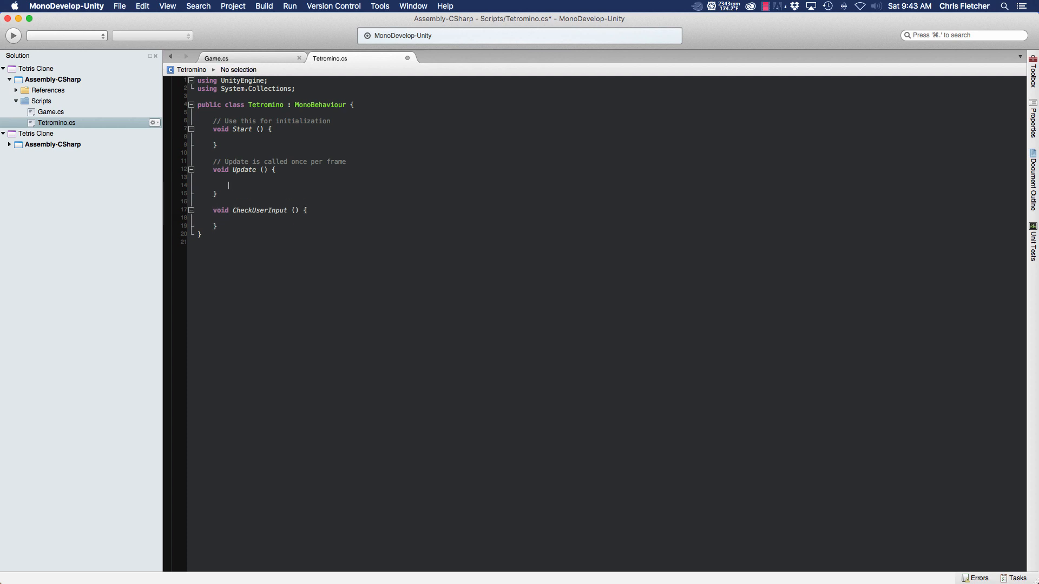
pyautogui.write('CheckUserInput')
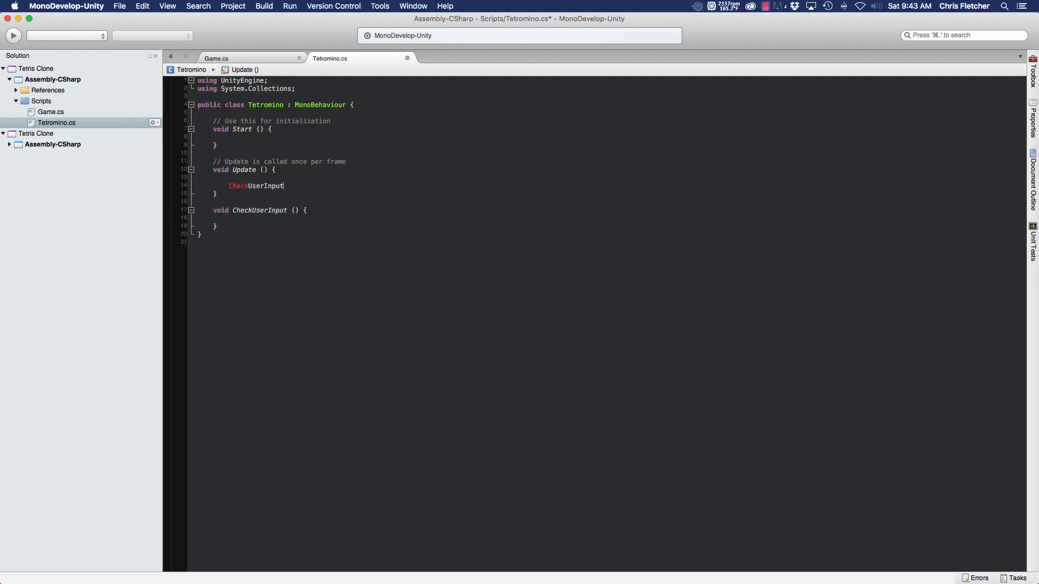
pyautogui.write('();')
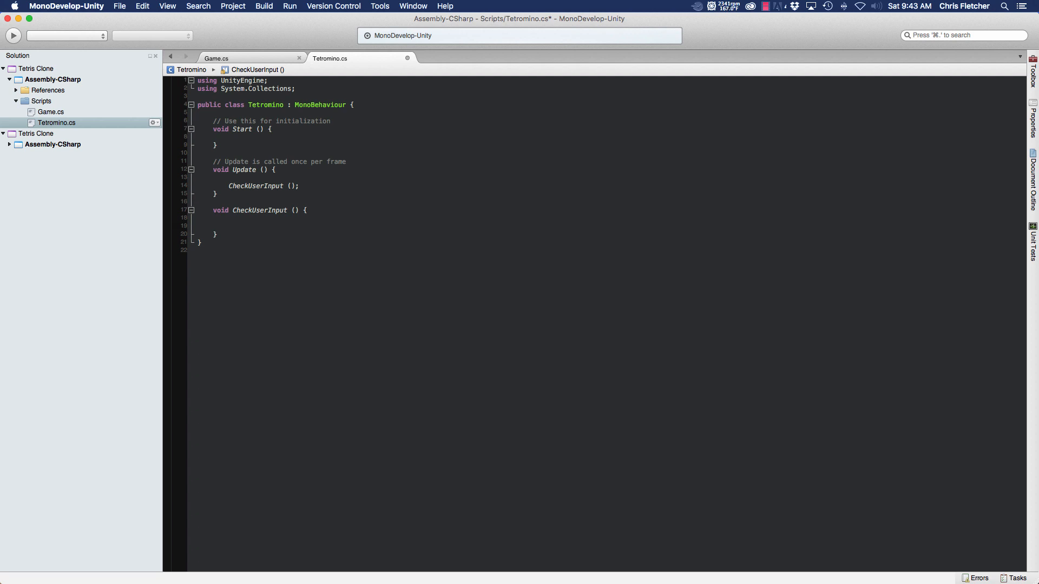
pyautogui.click(228, 225)
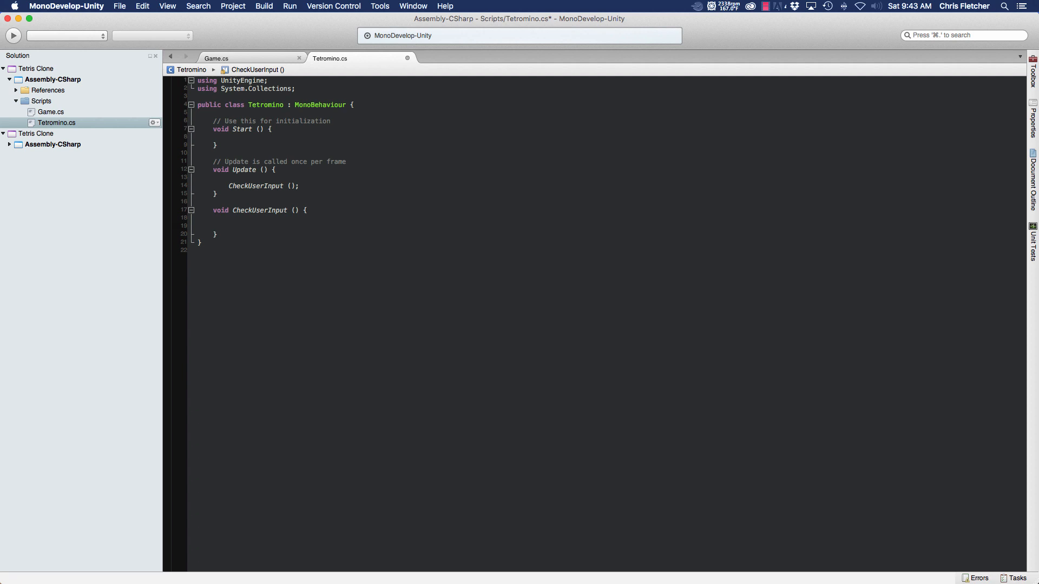
pyautogui.click(228, 227)
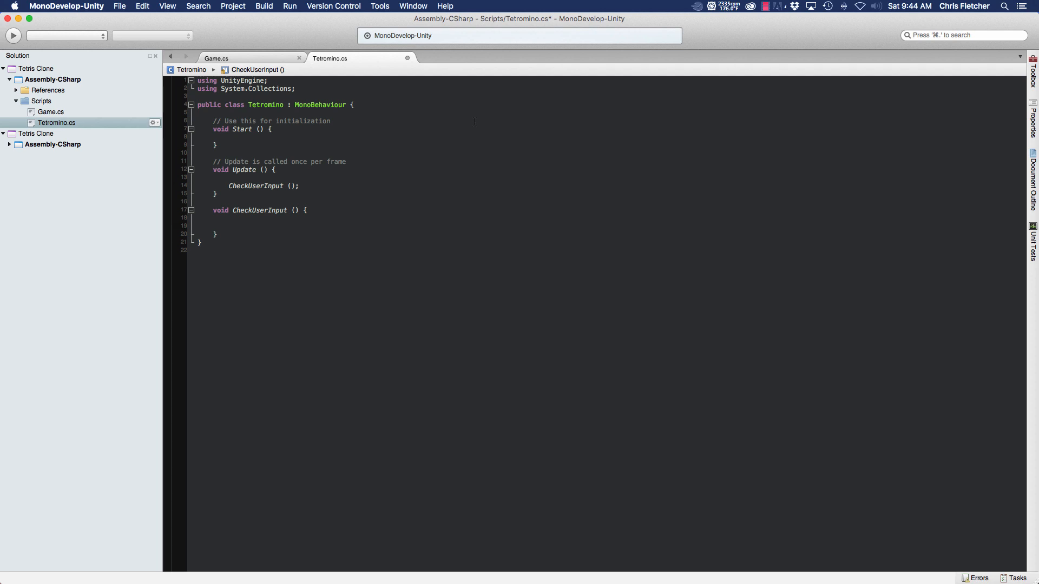
pyautogui.click(229, 225)
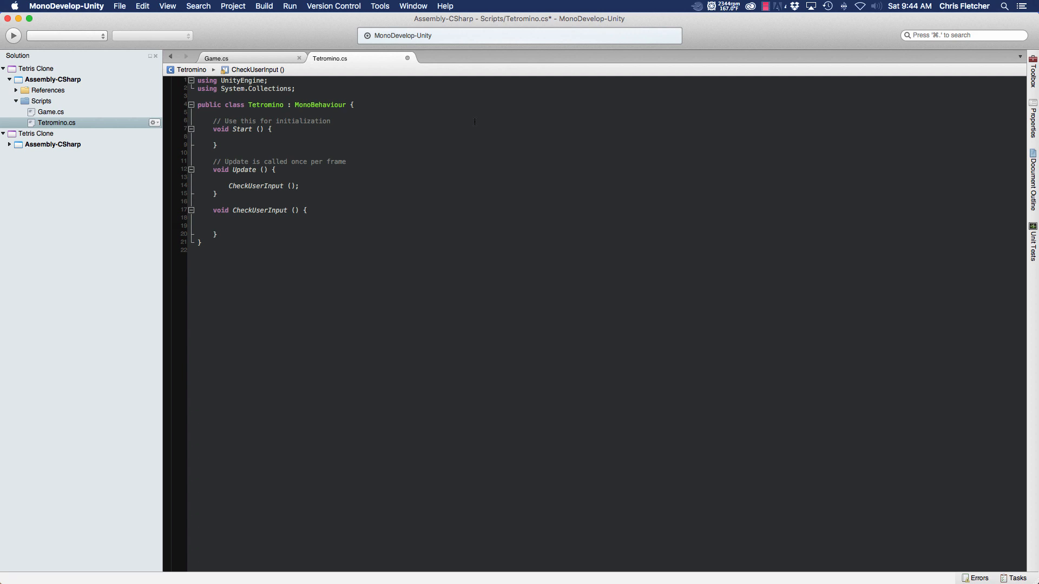
# Add an if branch testing Input.GetKeyDown(KeyCode.RightArrow)
pyautogui.write('if (')
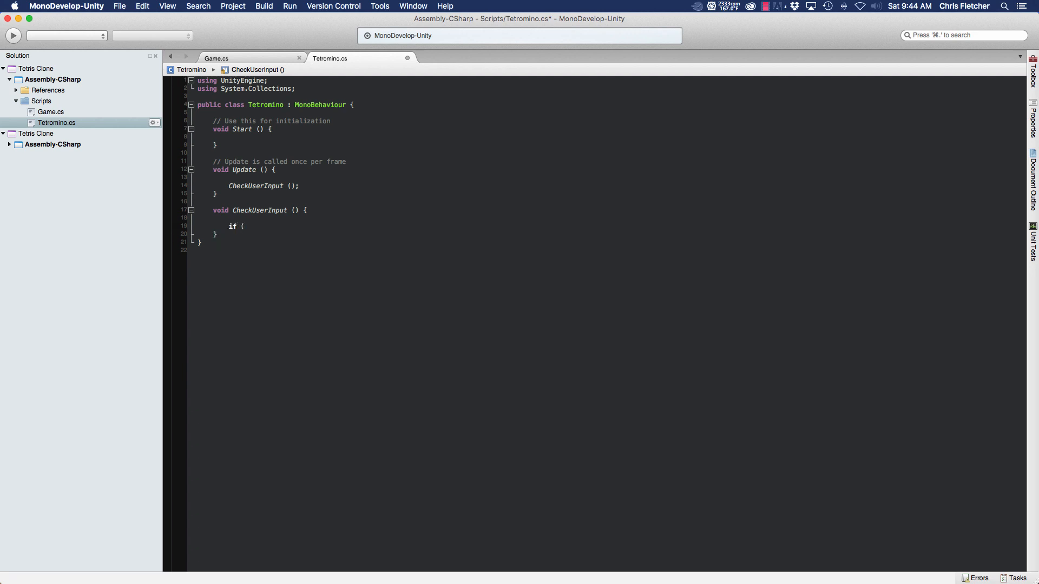
pyautogui.write('Input.ge')
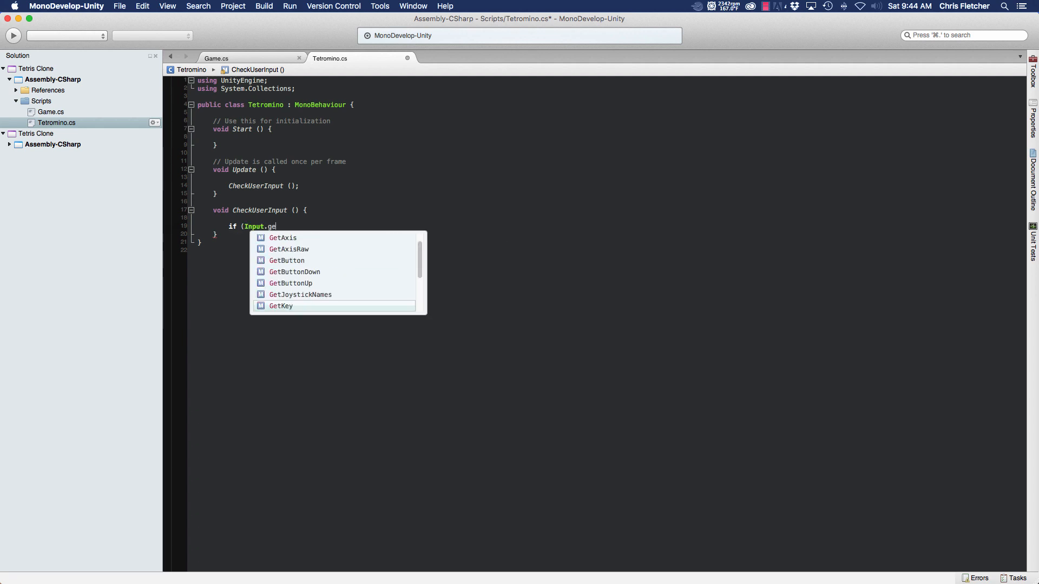
pyautogui.write('tKeyDown(Key')
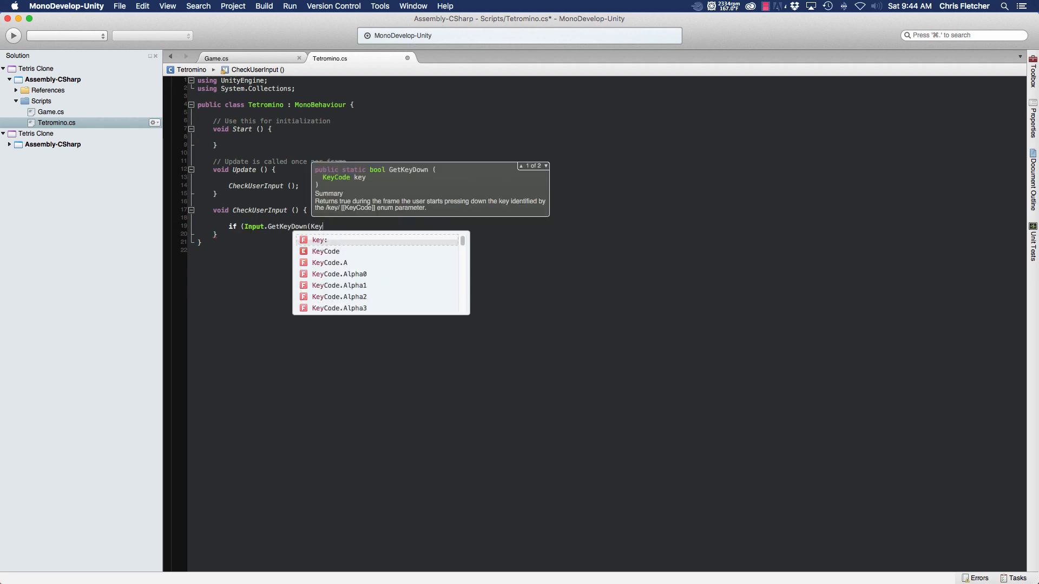
pyautogui.write('co')
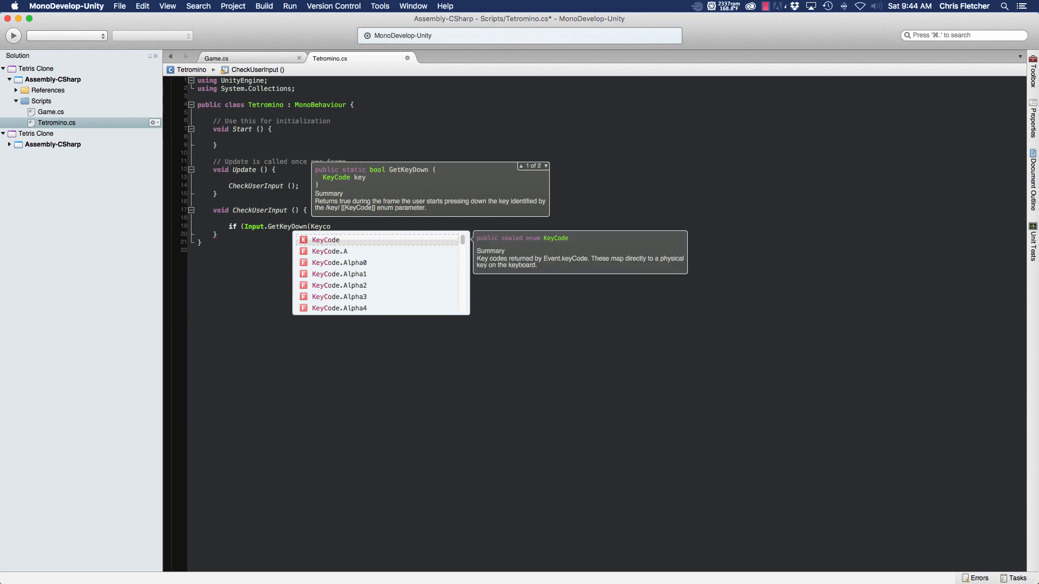
pyautogui.write('KeyCode.righ')
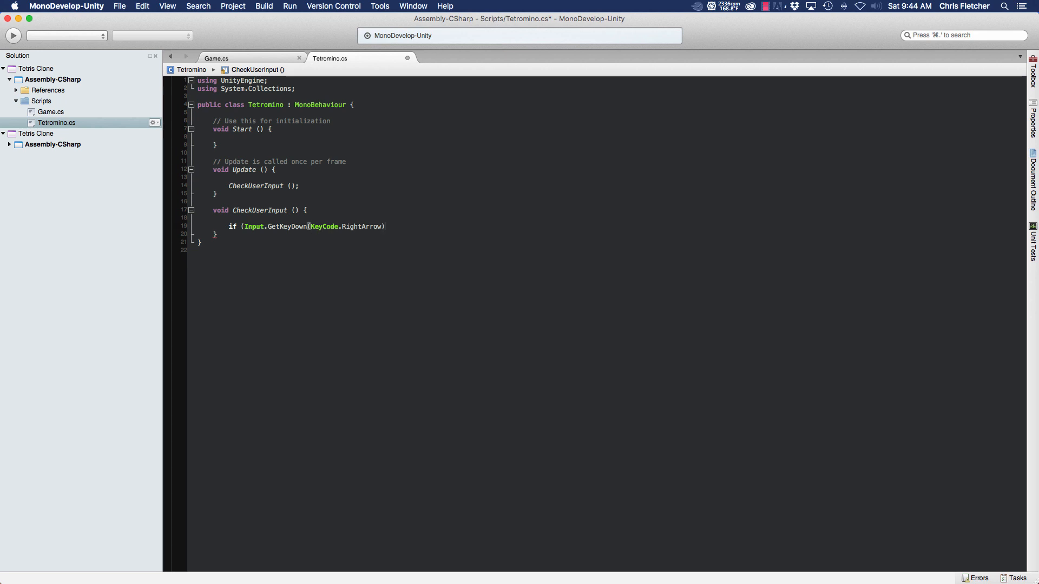
pyautogui.write('{')
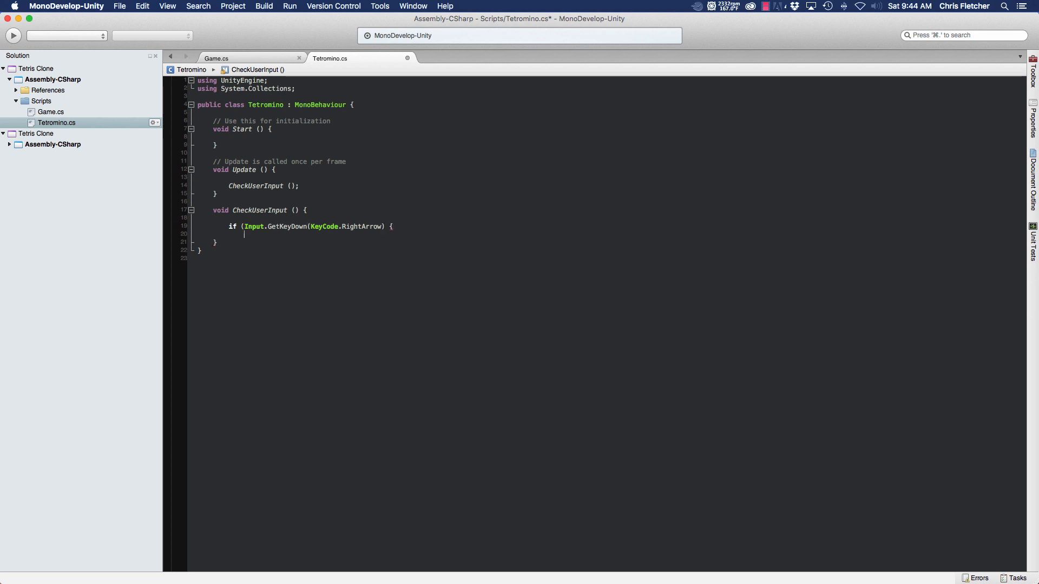
pyautogui.press('Return')
pyautogui.write('}')
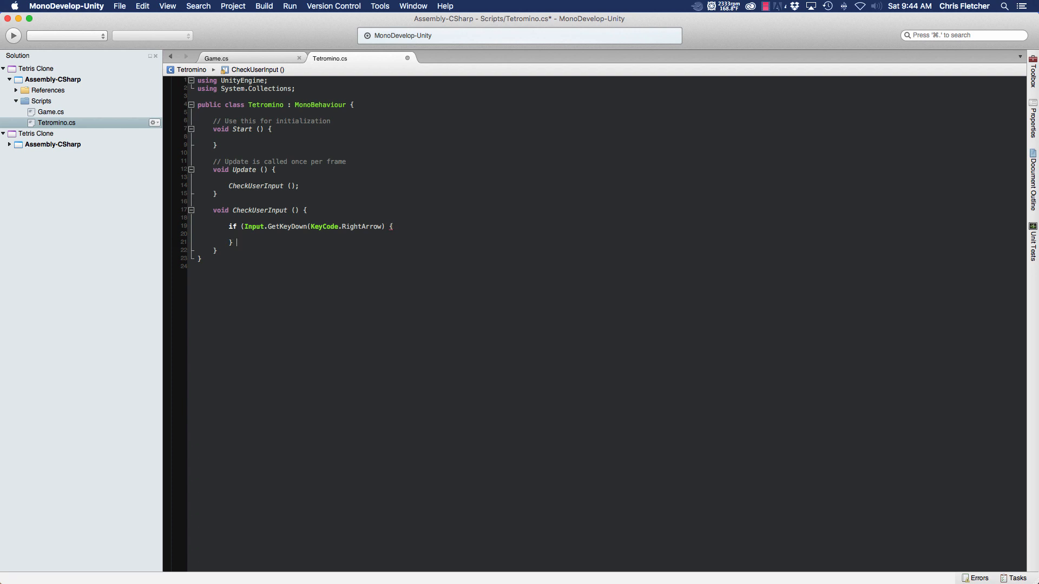
# Add an else-if branch testing Input.GetKeyDown(KeyCode.LeftArrow)
pyautogui.write('else if')
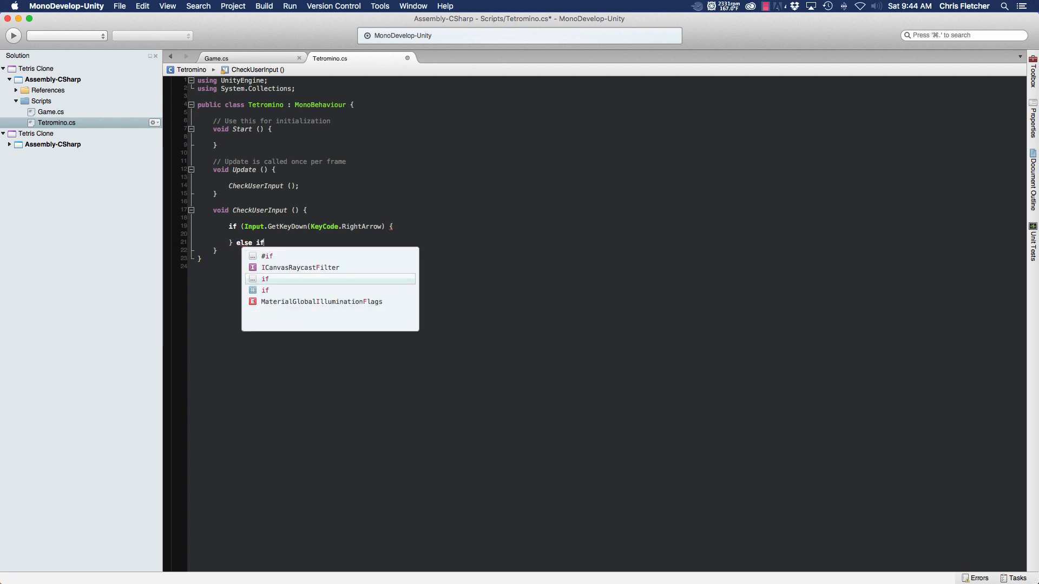
pyautogui.write('(IN')
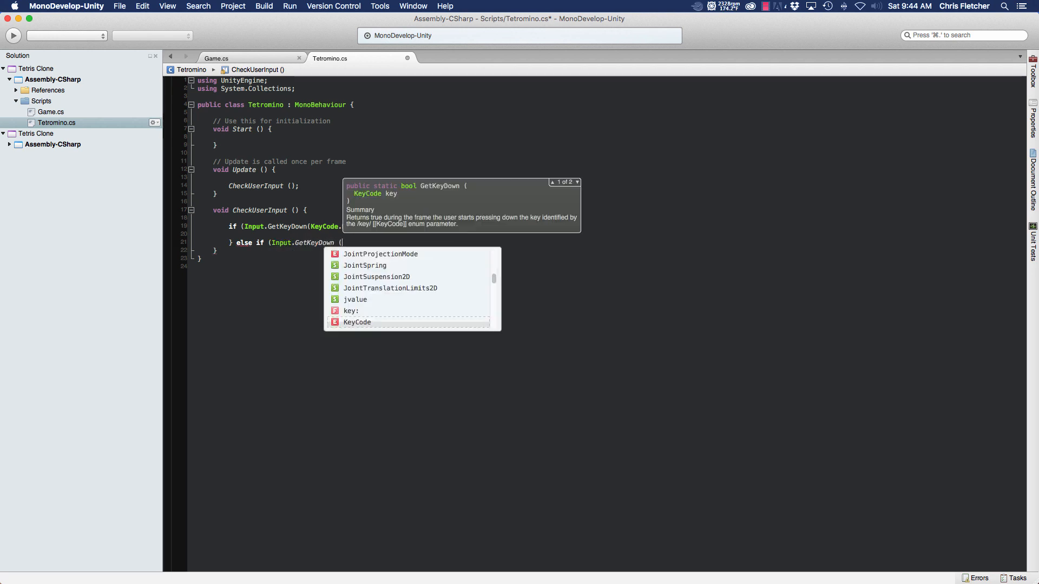
pyautogui.write('Keyc')
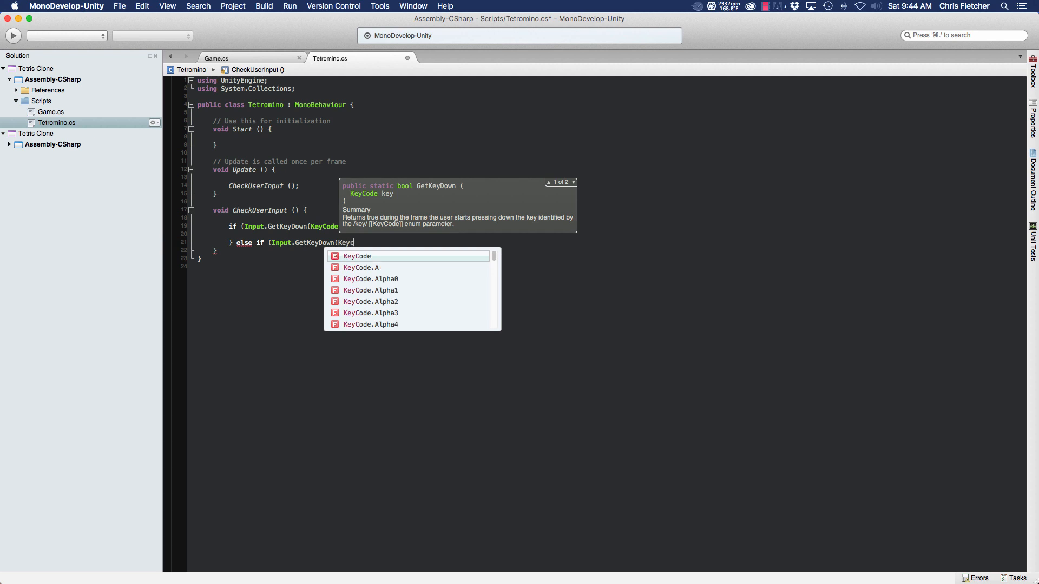
pyautogui.write('lef')
pyautogui.write('} else if (INput')
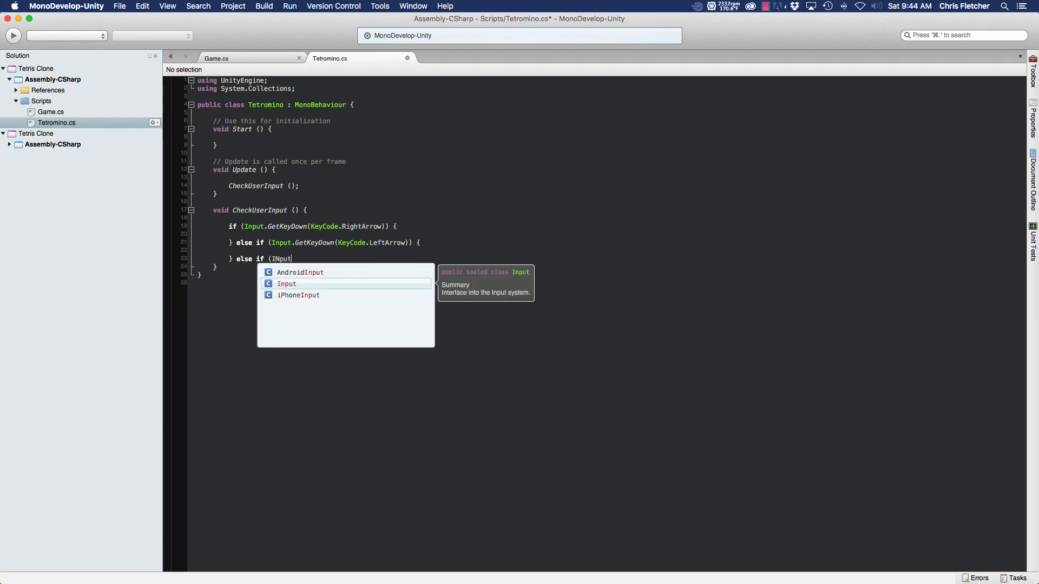
# Complete the else-if branch testing Input.GetKeyDown(KeyCode.UpArrow)
pyautogui.write('.getk')
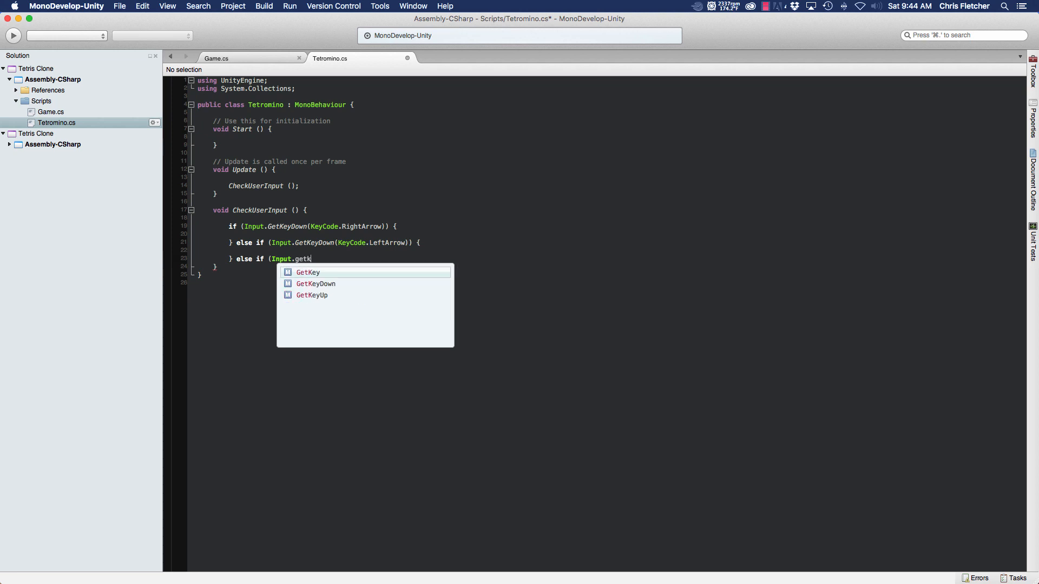
pyautogui.write('GetKeyDown(')
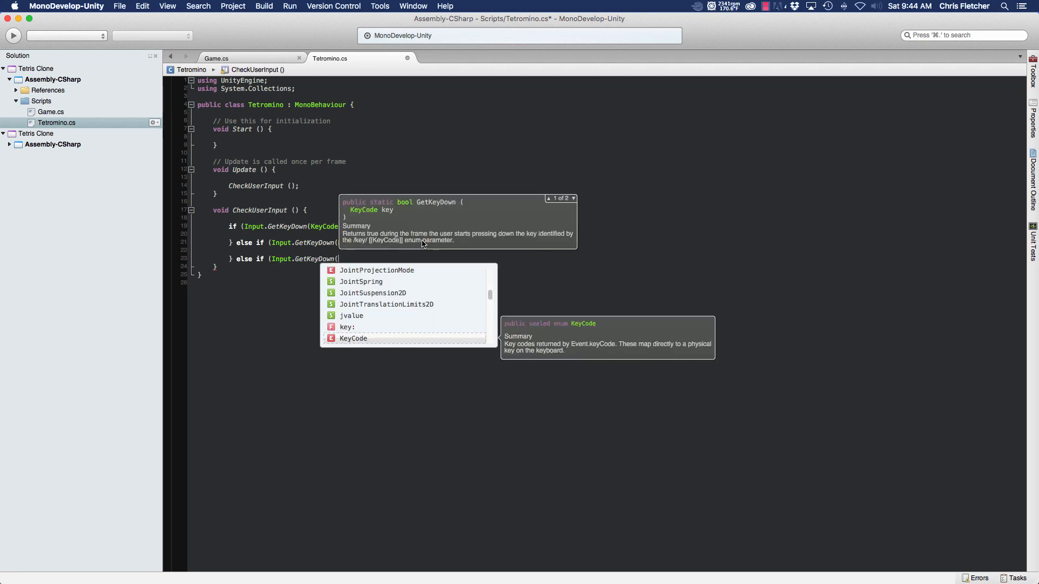
pyautogui.write('key:')
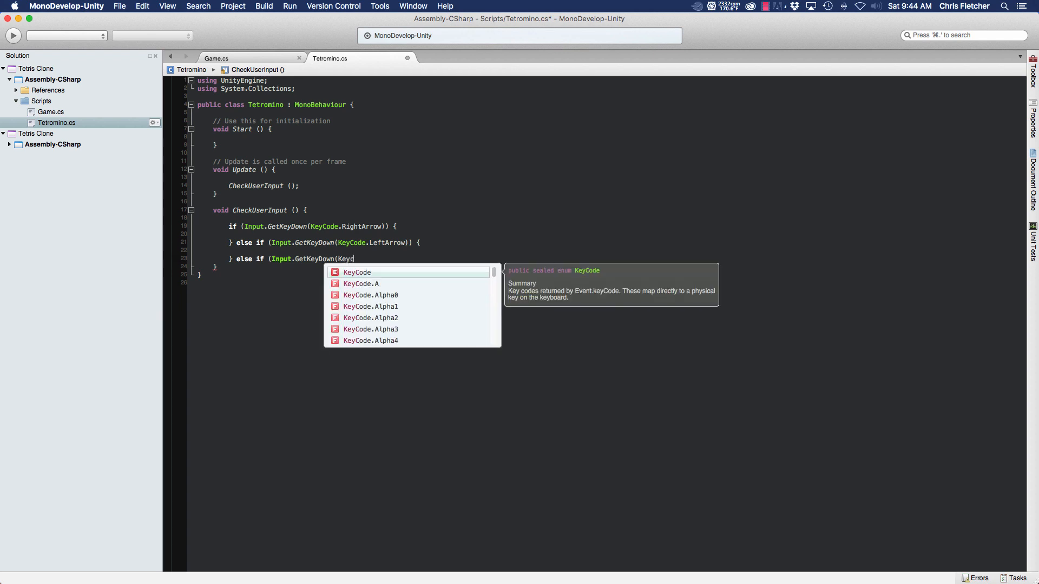
pyautogui.write('.UpArrow')
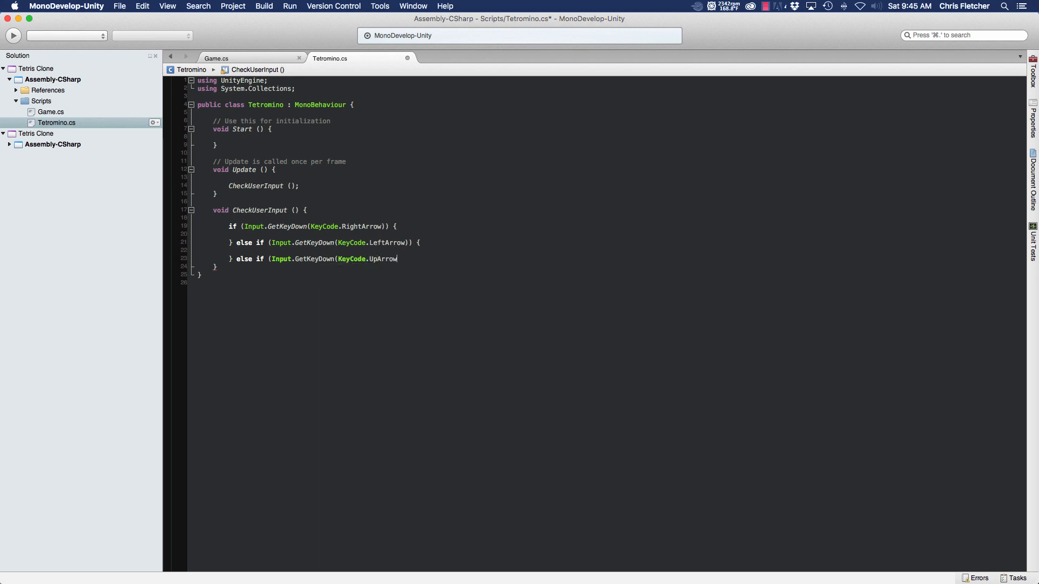
pyautogui.write(')) {')
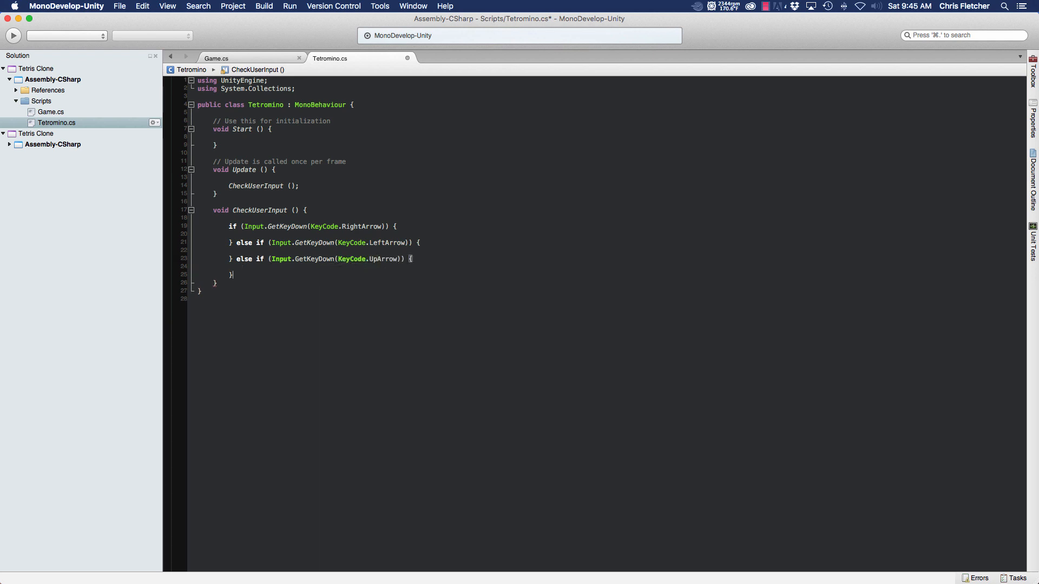
# Add an else-if branch testing Input.GetKeyDown(KeyCode.DownArrow)
pyautogui.write('} else if (')
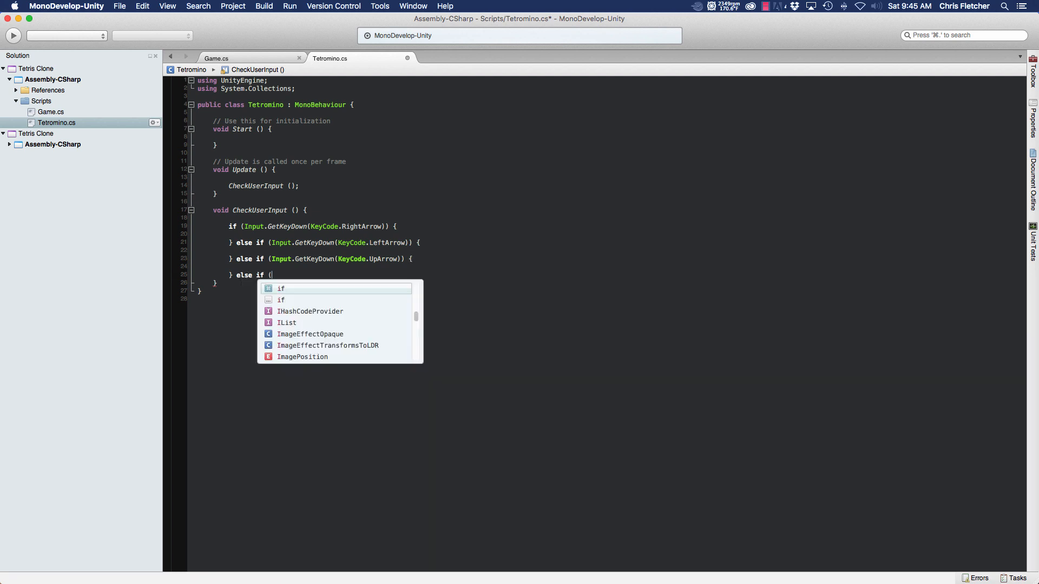
pyautogui.write('Input.GetKeyDown(')
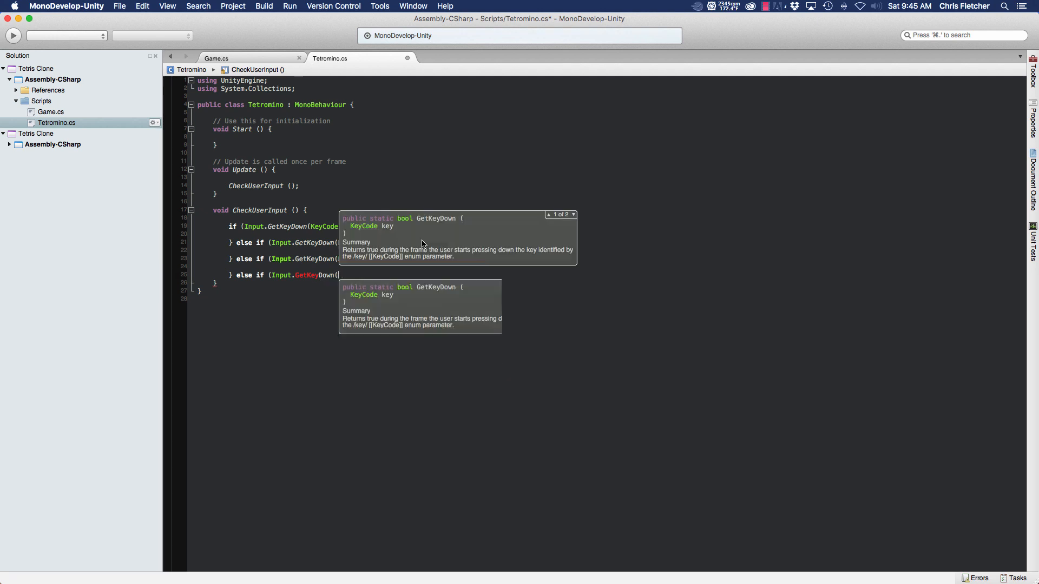
pyautogui.write('KeyCode.DownArrow)) {')
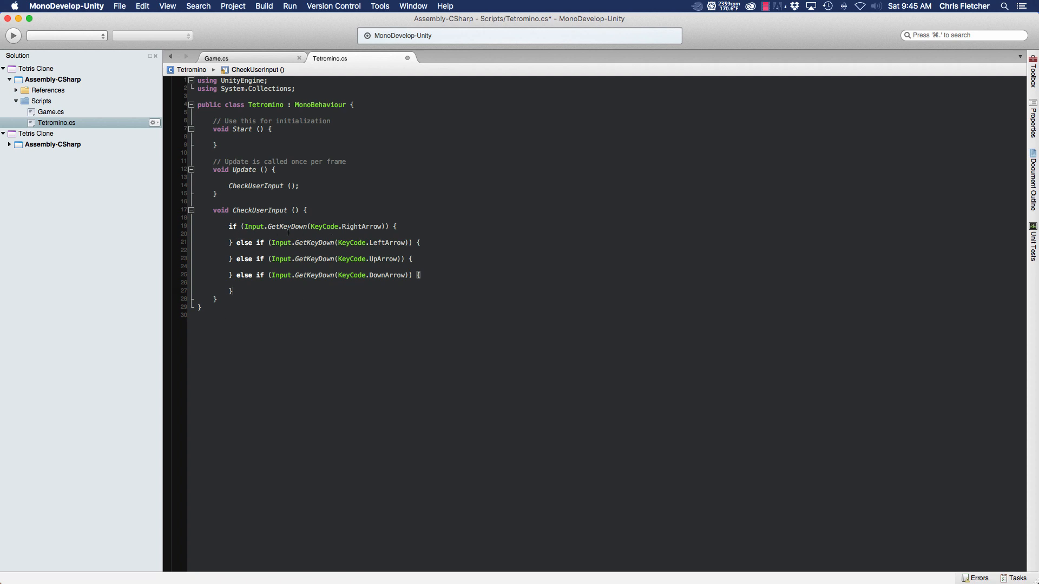
# Insert blank lines inside the arrow-key branches to make room for code
pyautogui.press('Return')
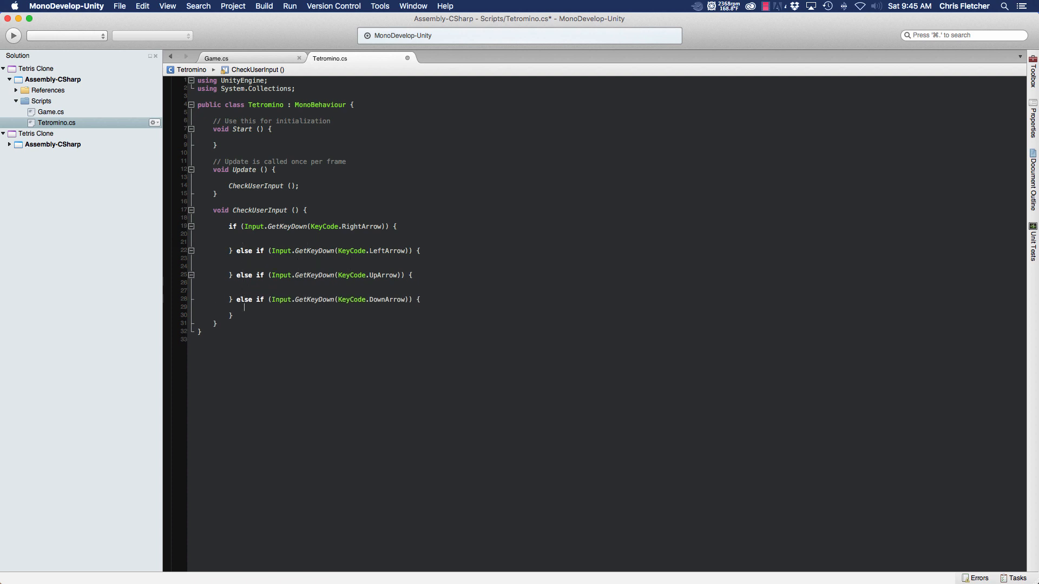
pyautogui.press('Return')
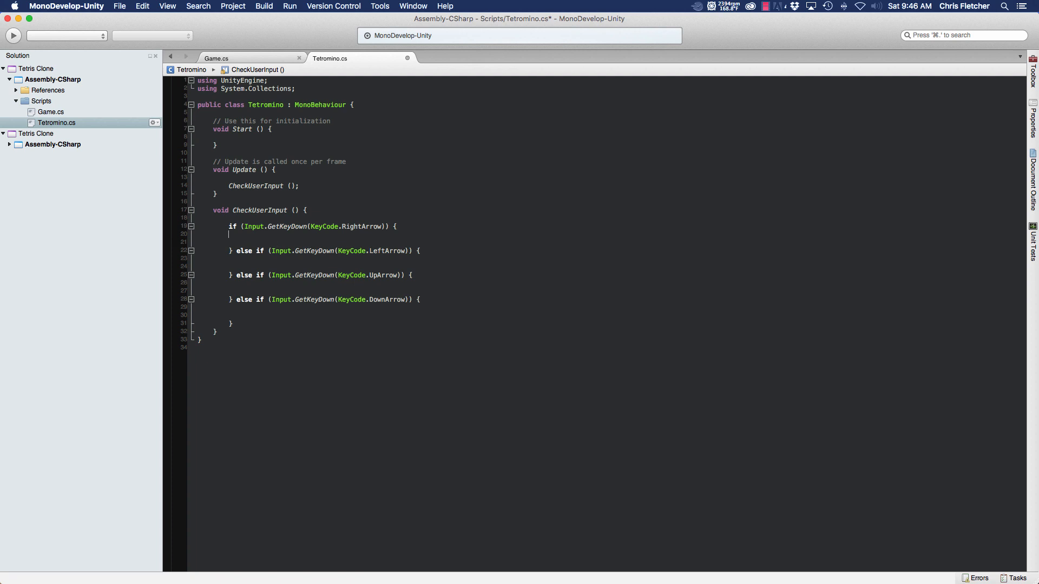
# Make the right-arrow branch do transform.position += new Vector3(1, 0, 0);
pyautogui.press('Return')
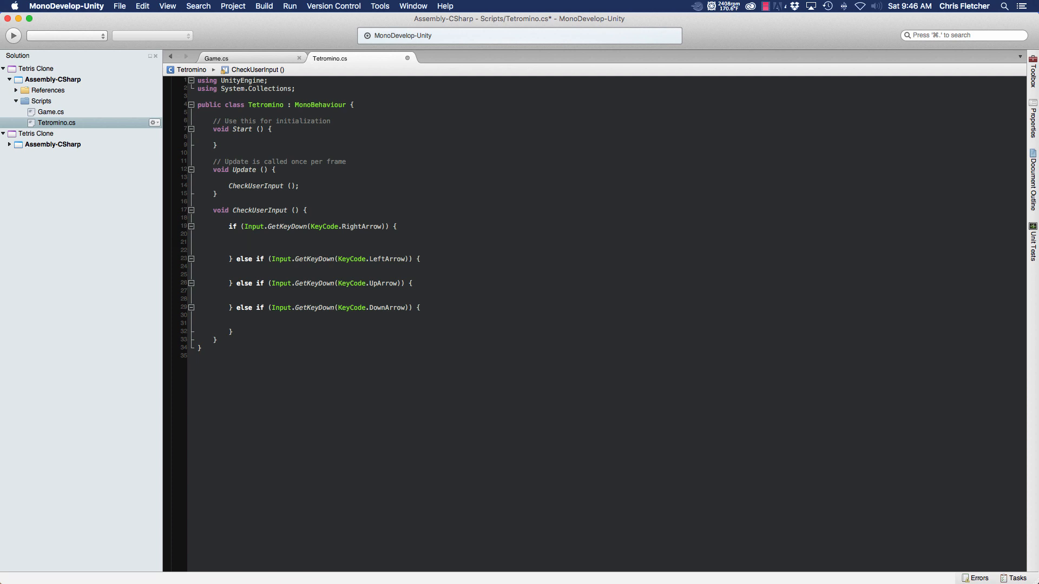
pyautogui.click(246, 241)
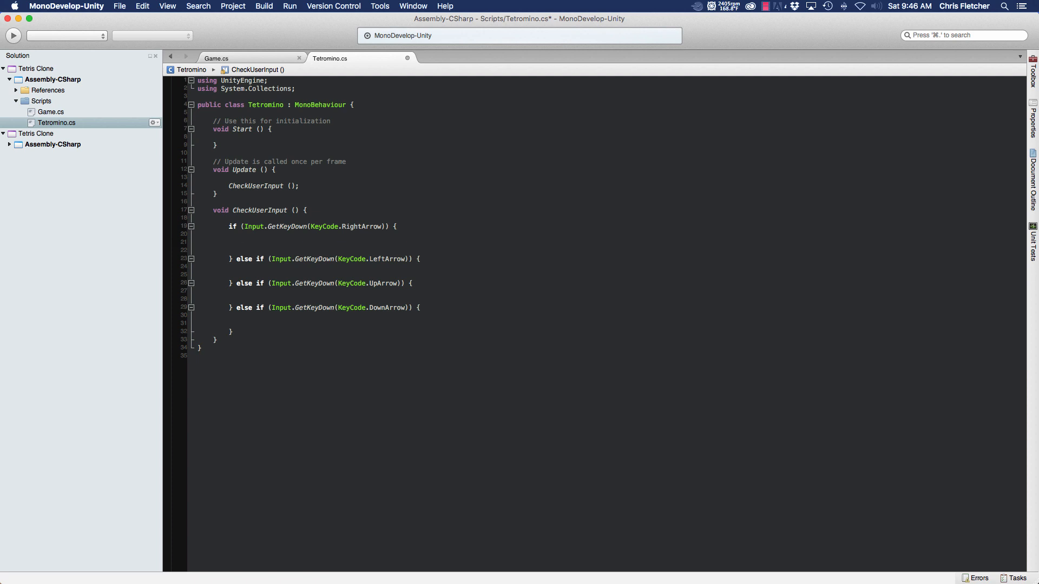
pyautogui.write('transform')
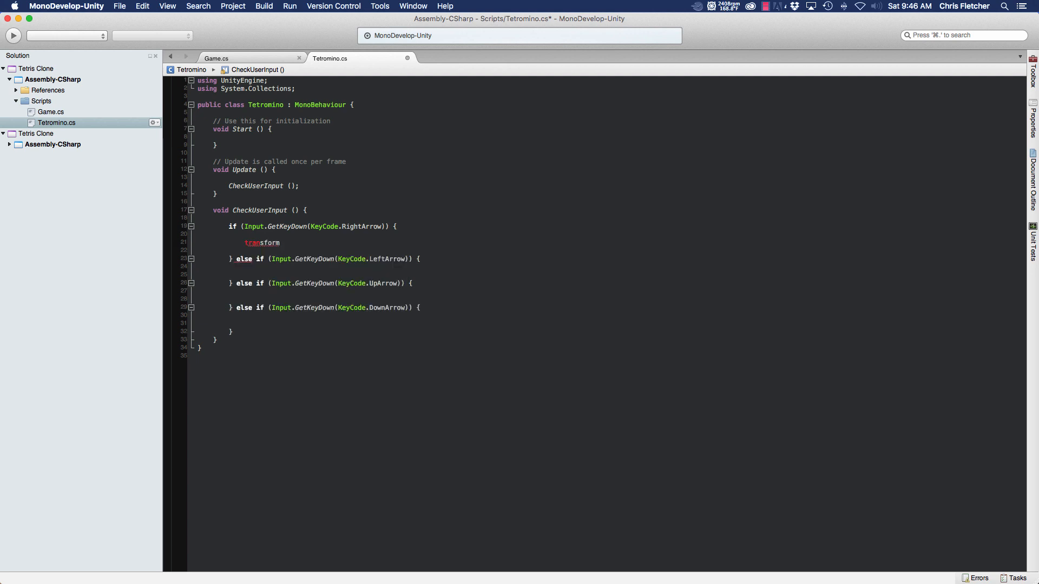
pyautogui.write('.')
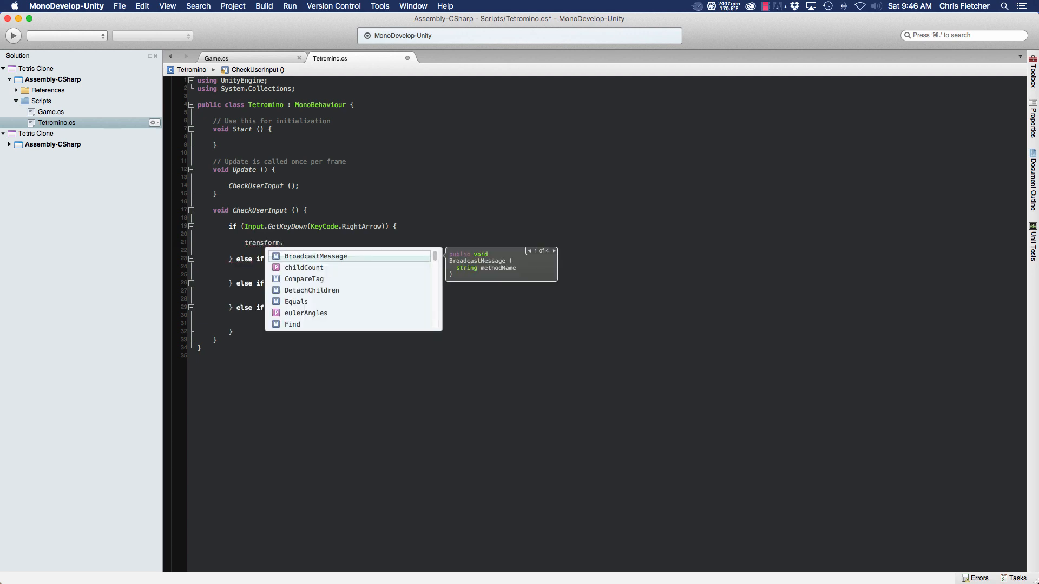
pyautogui.write('position')
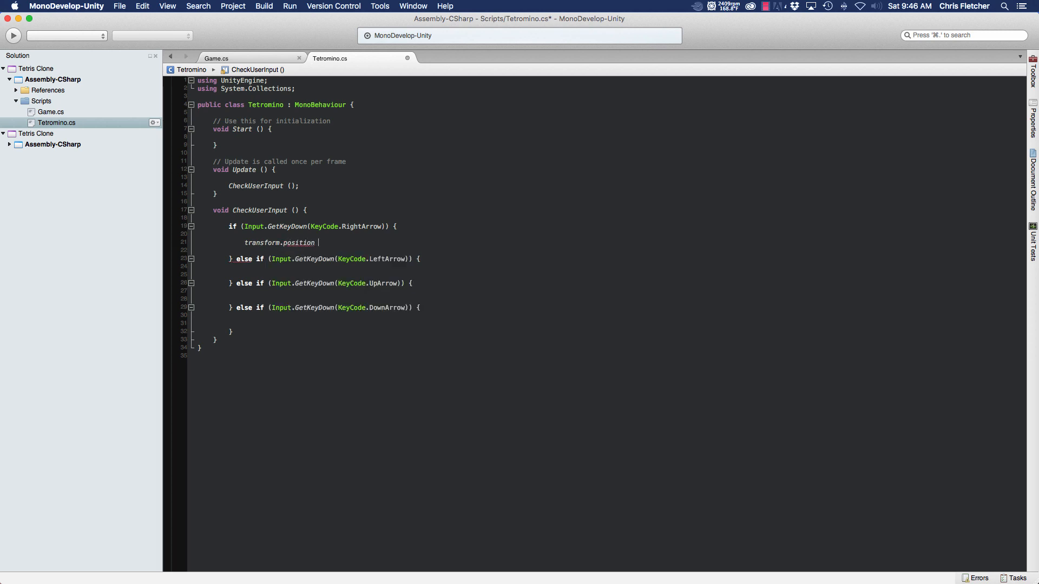
pyautogui.write('+=')
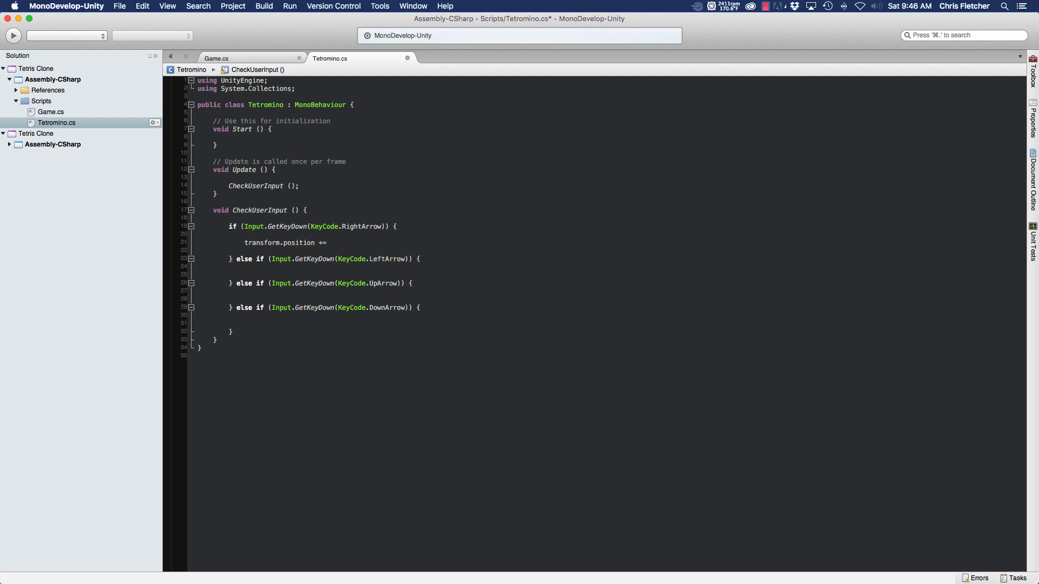
pyautogui.write('new')
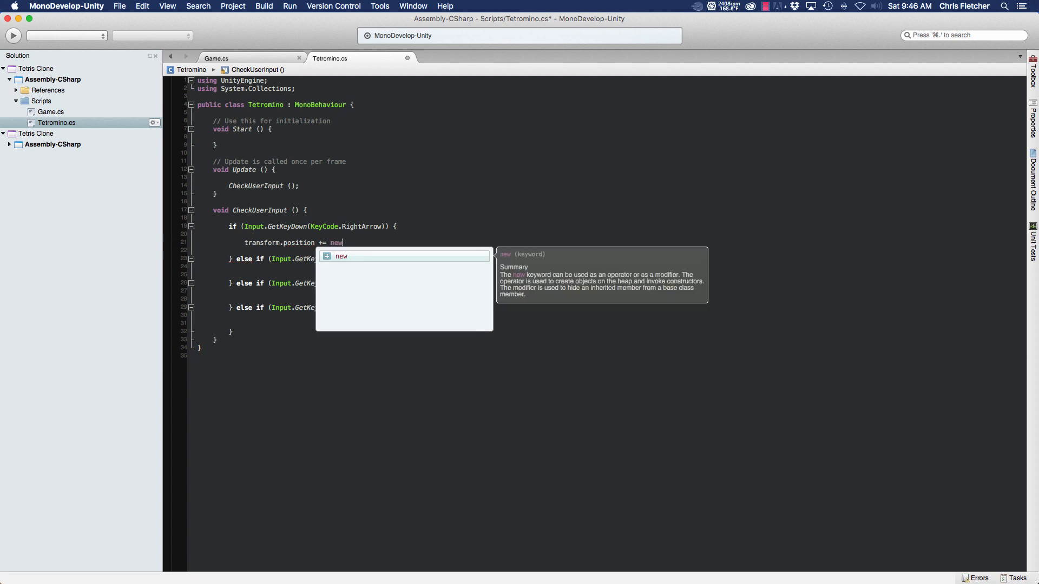
pyautogui.write('vec')
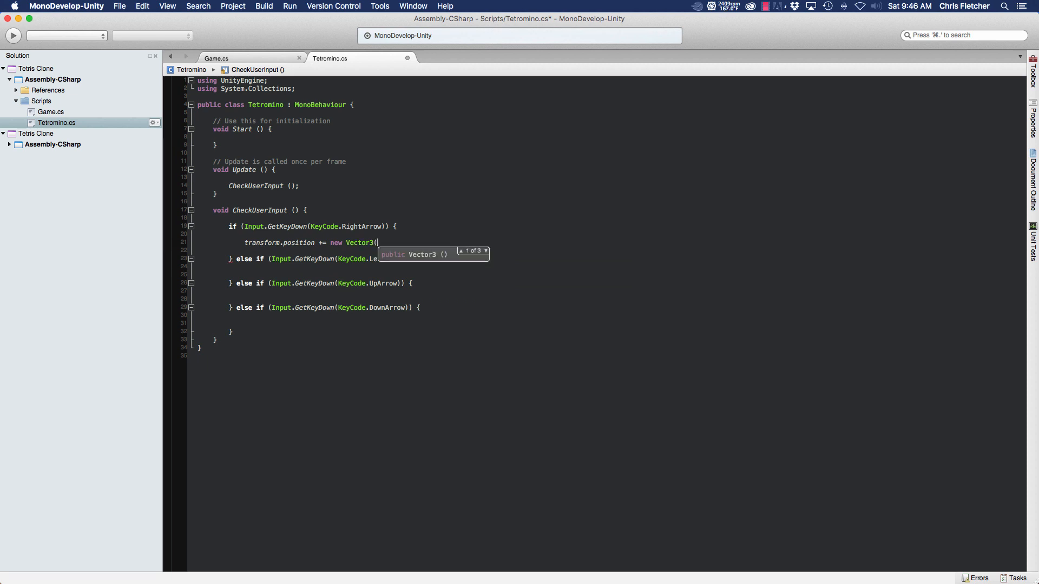
pyautogui.write('1,')
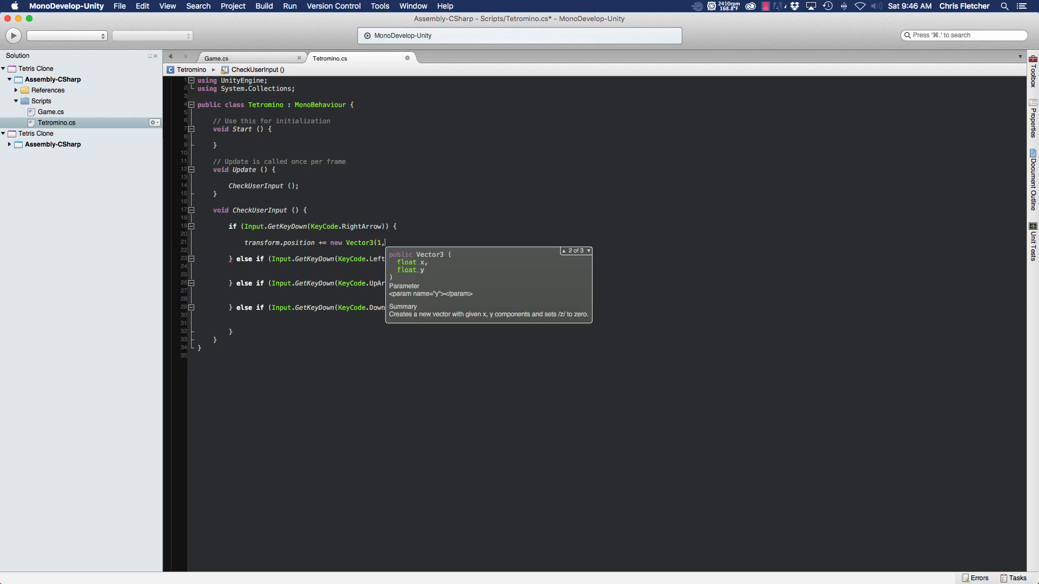
pyautogui.write('0, 0);')
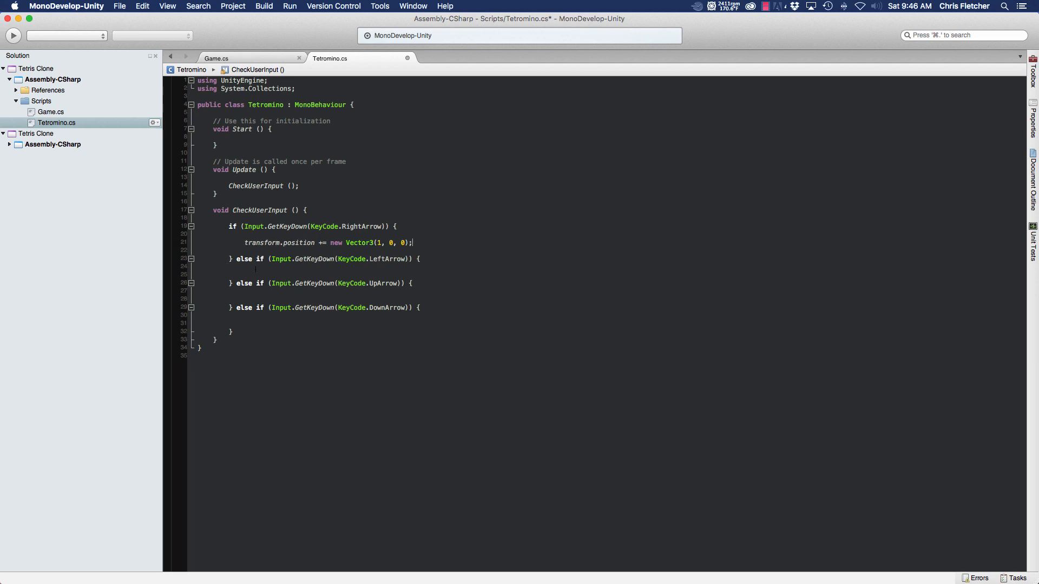
pyautogui.press('Return')
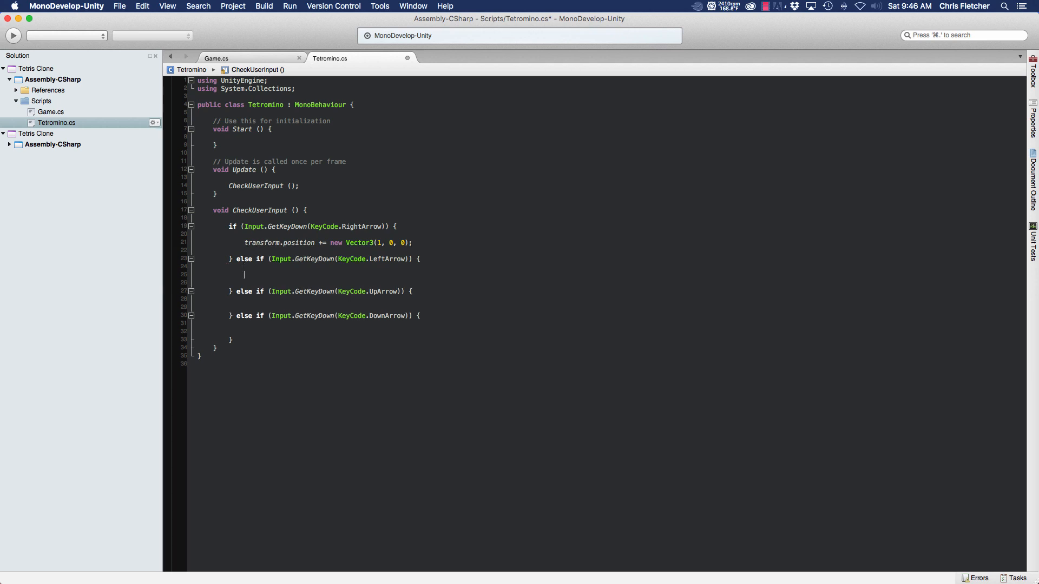
# Make the left-arrow branch do transform.position += new Vector3(-1, 0, 0);
pyautogui.write('transform')
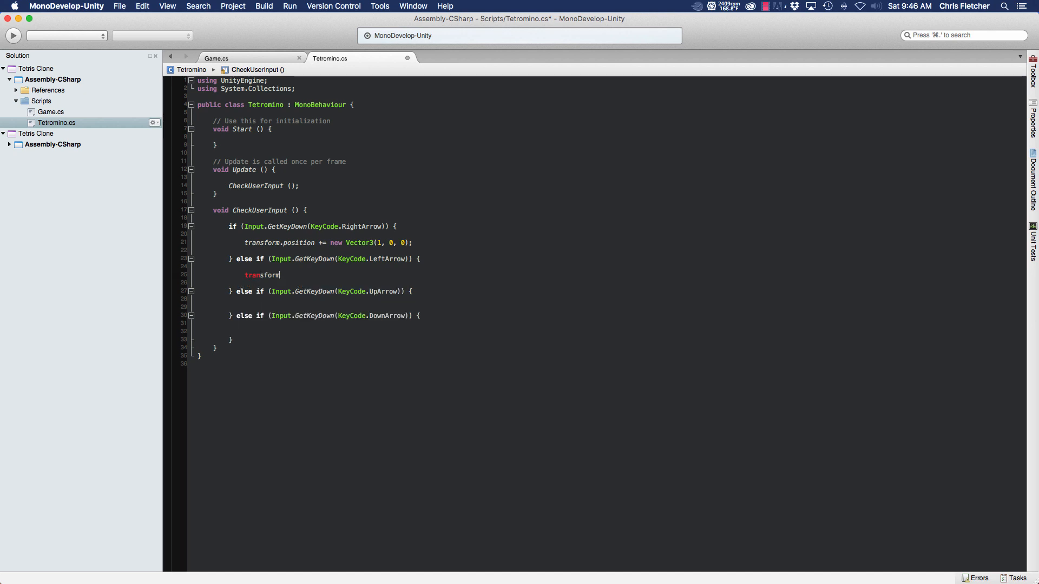
pyautogui.write('.position +=')
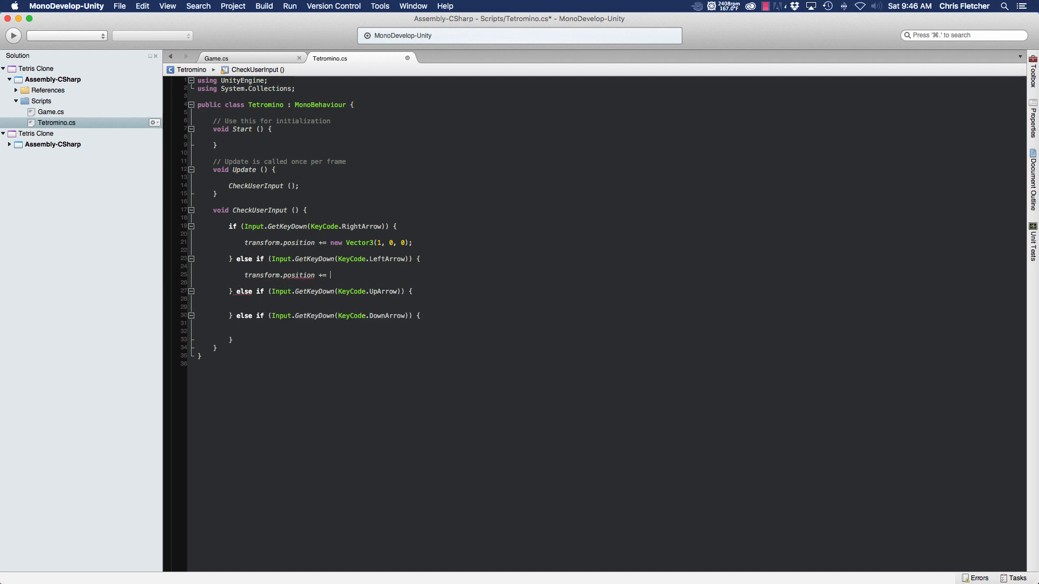
pyautogui.write('new Vector3(')
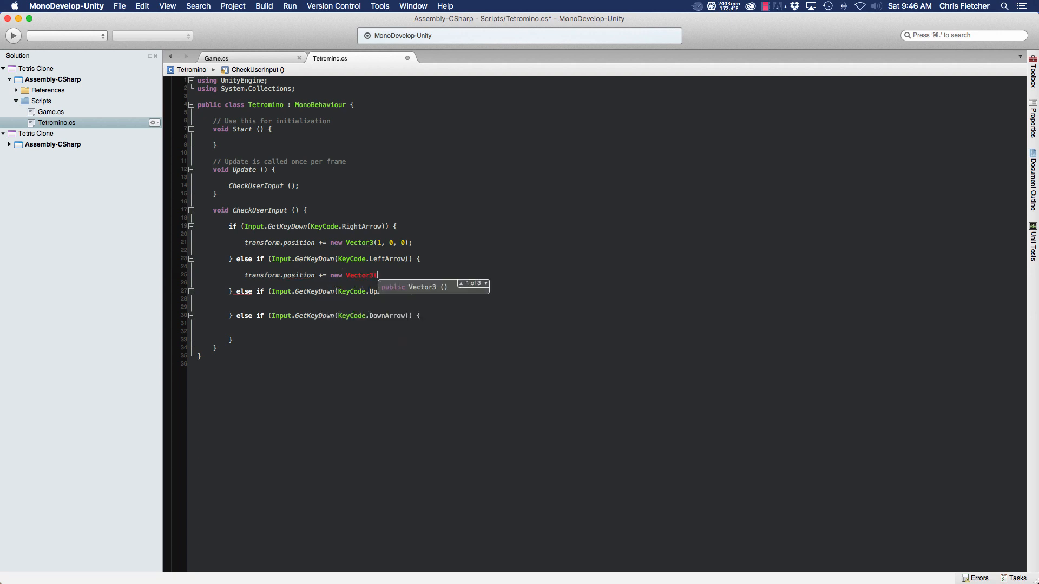
pyautogui.write('-1, 0, 0);')
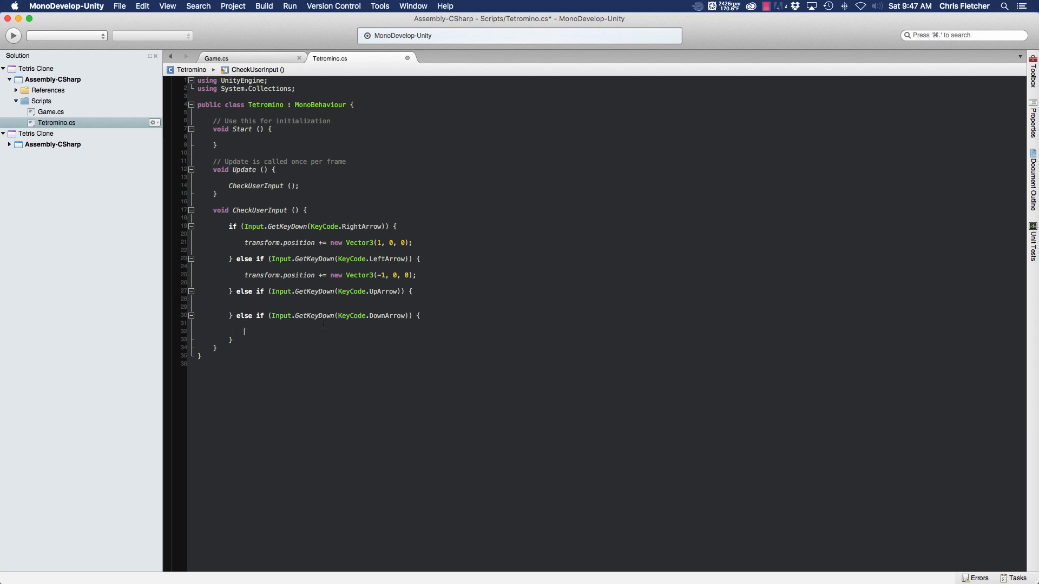
# Make the down-arrow branch do transform.position += new Vector3(0, -1, 0);
pyautogui.write('transform.position += new Vector3(')
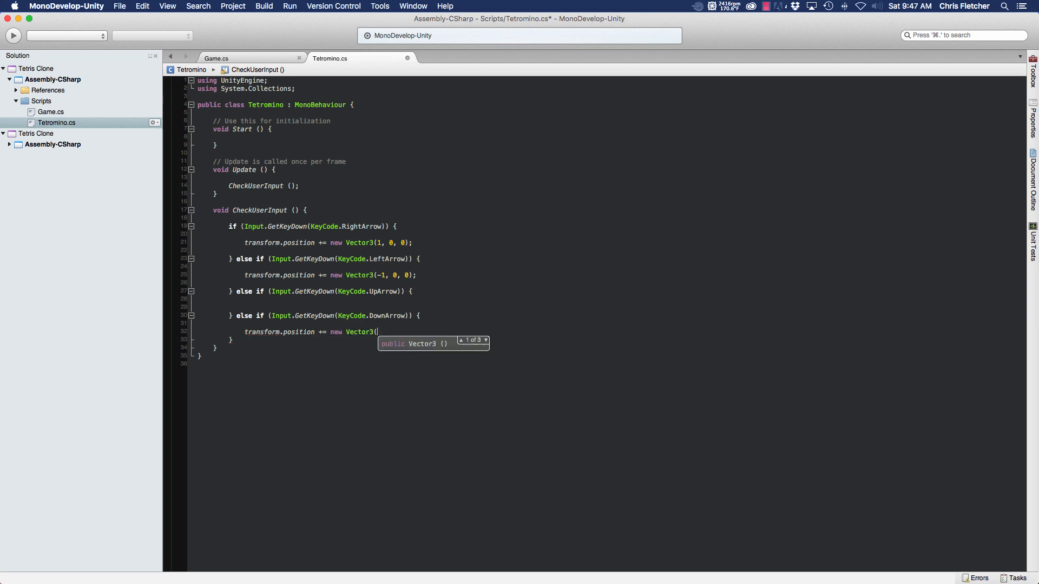
pyautogui.write('0,')
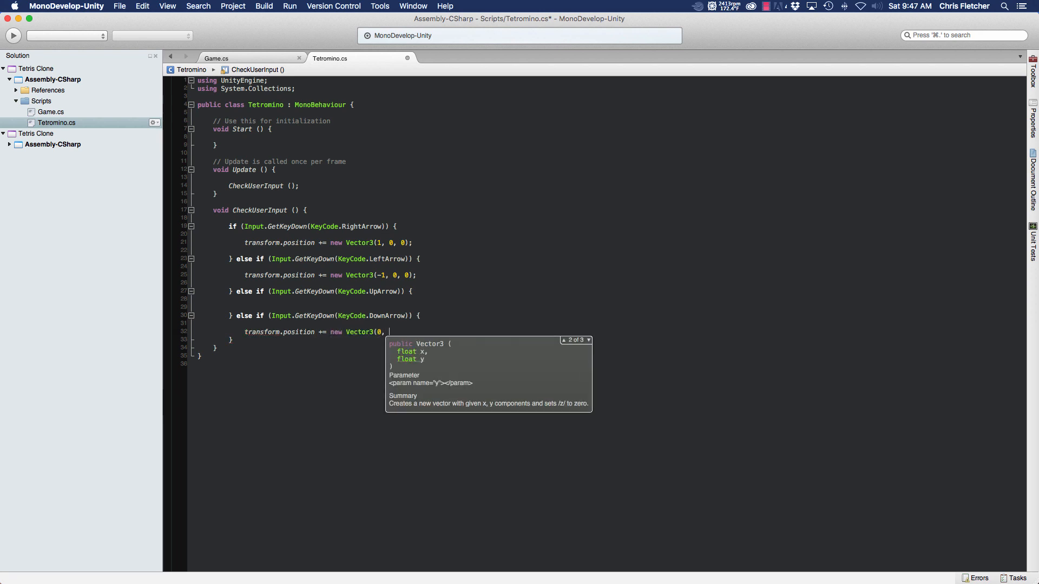
pyautogui.write('-1')
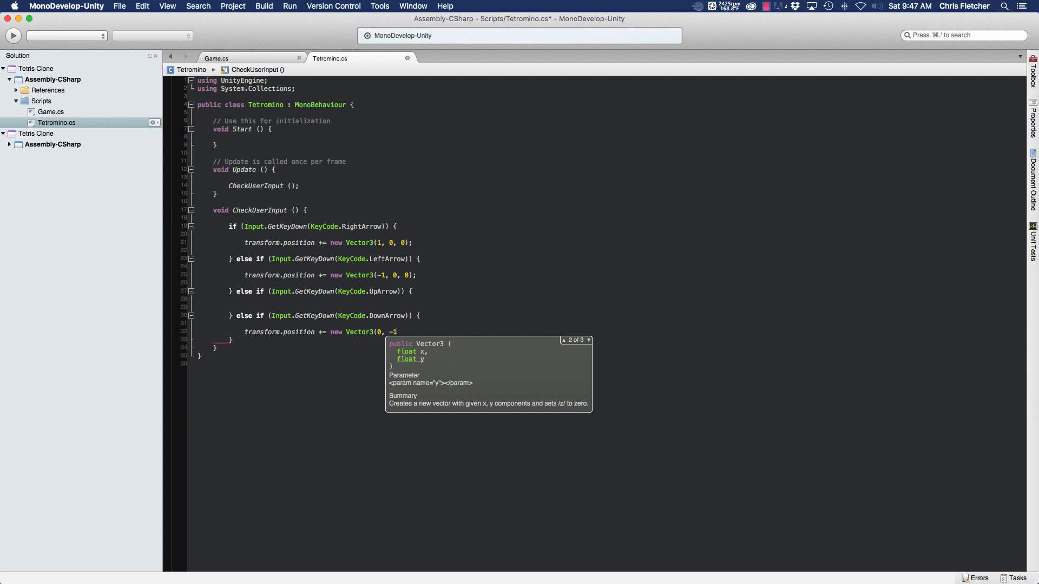
pyautogui.write(', 0);')
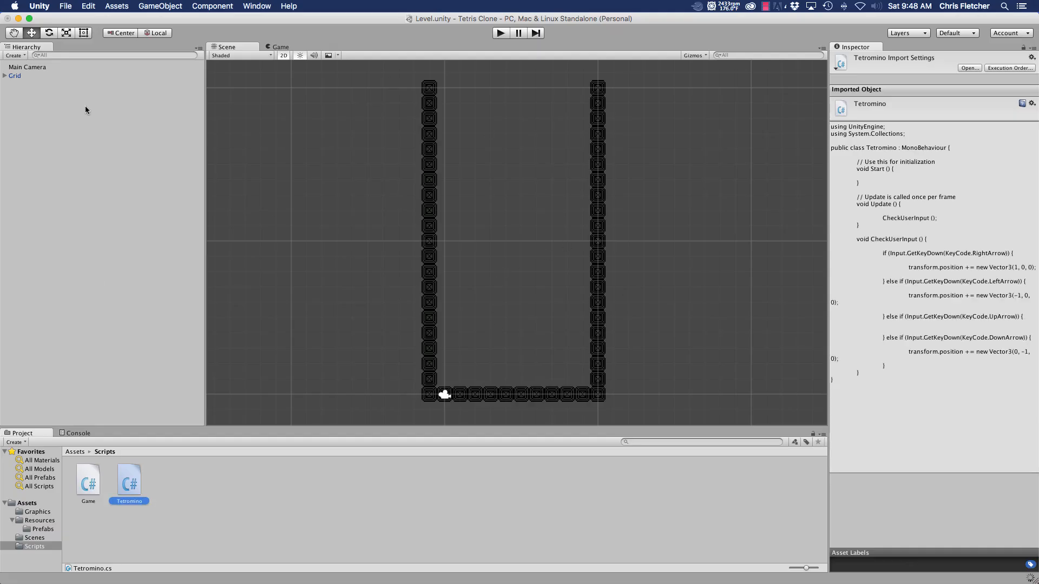
pyautogui.moveTo(18, 96)
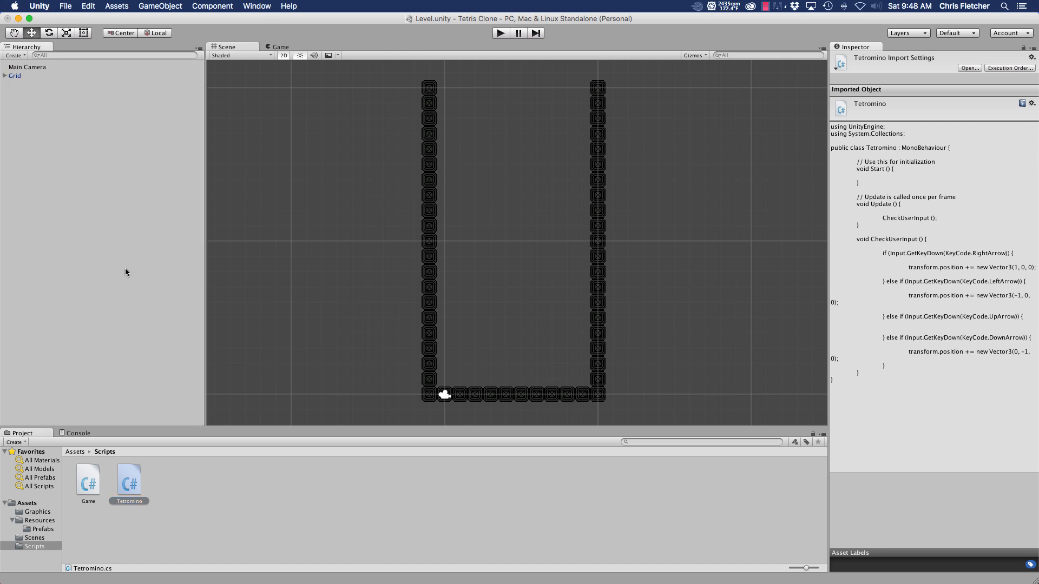
pyautogui.moveTo(432, 256)
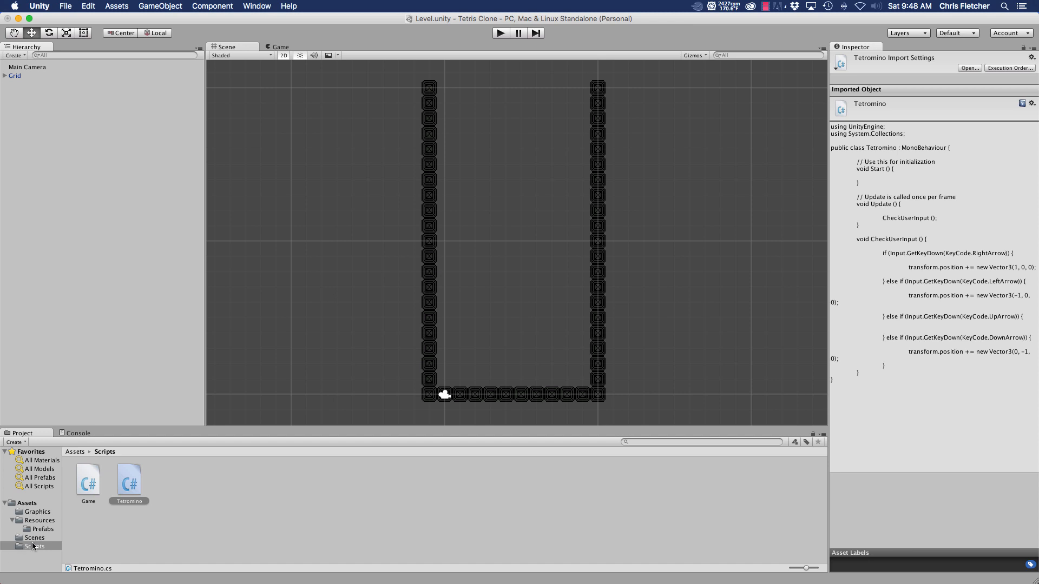
# Place a Tetromino_L prefab in the scene at position 4, 10
pyautogui.click(34, 537)
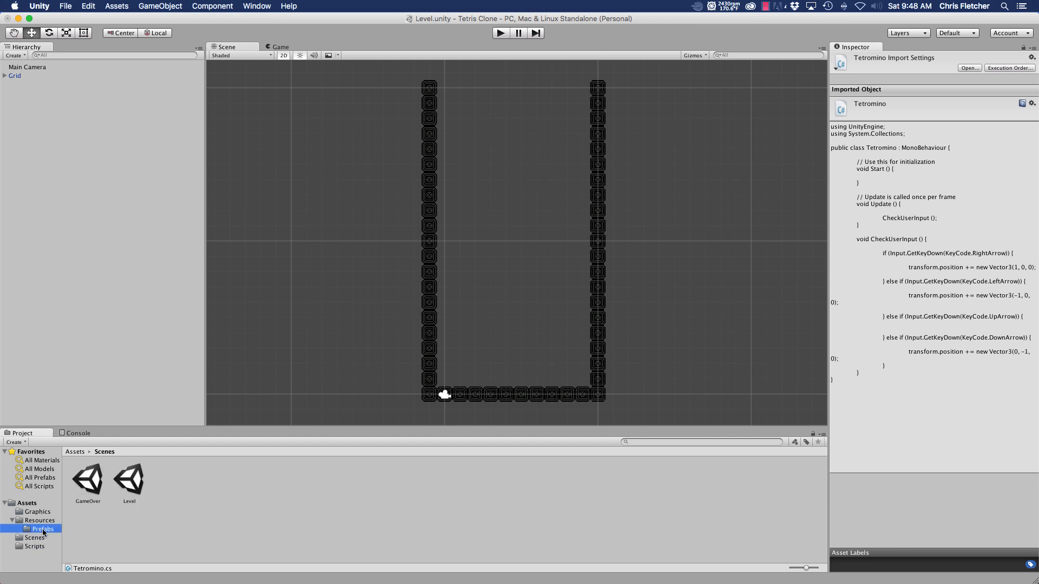
pyautogui.click(42, 529)
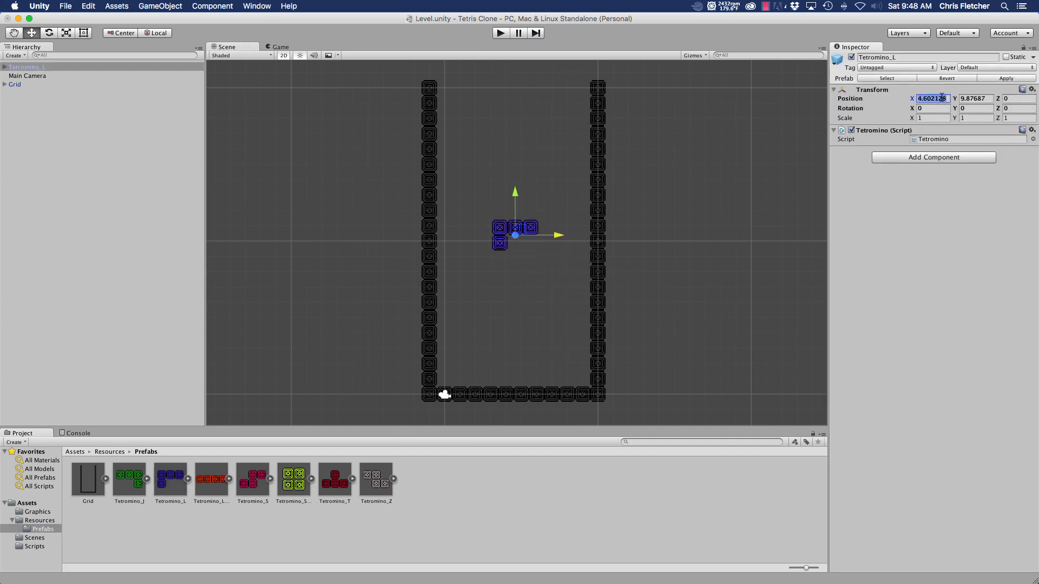
pyautogui.write('4')
pyautogui.click(976, 98)
pyautogui.write('10')
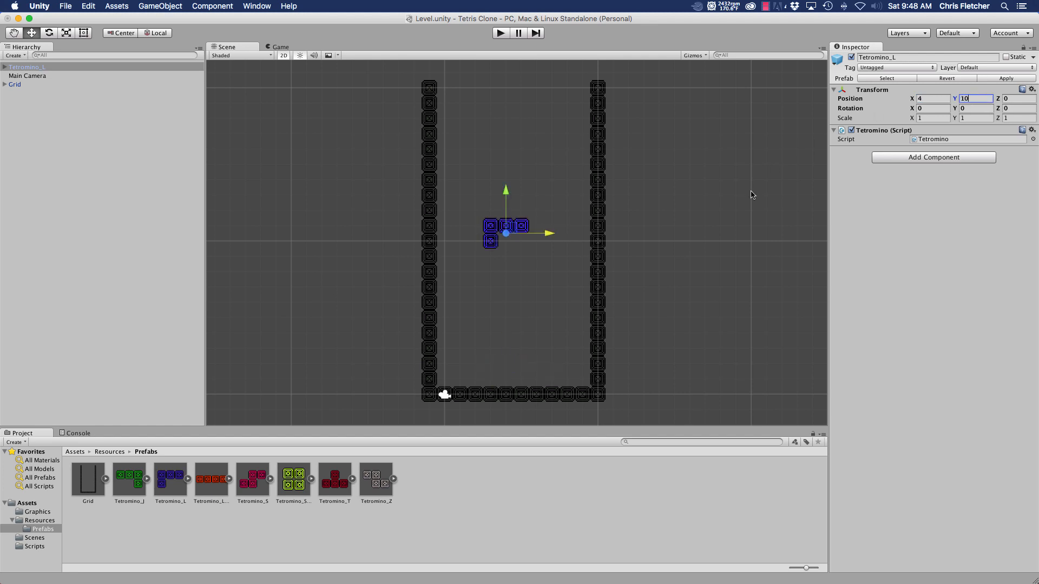
pyautogui.moveTo(487, 55)
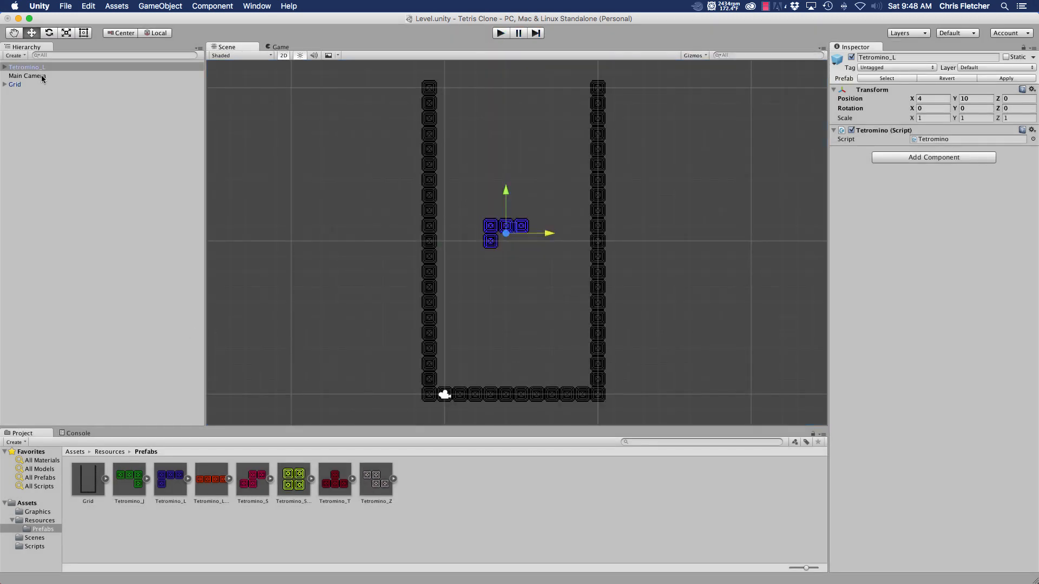
# Move the Main Camera to 4.5, 10 with size 10.5 so it frames the whole well
pyautogui.click(27, 75)
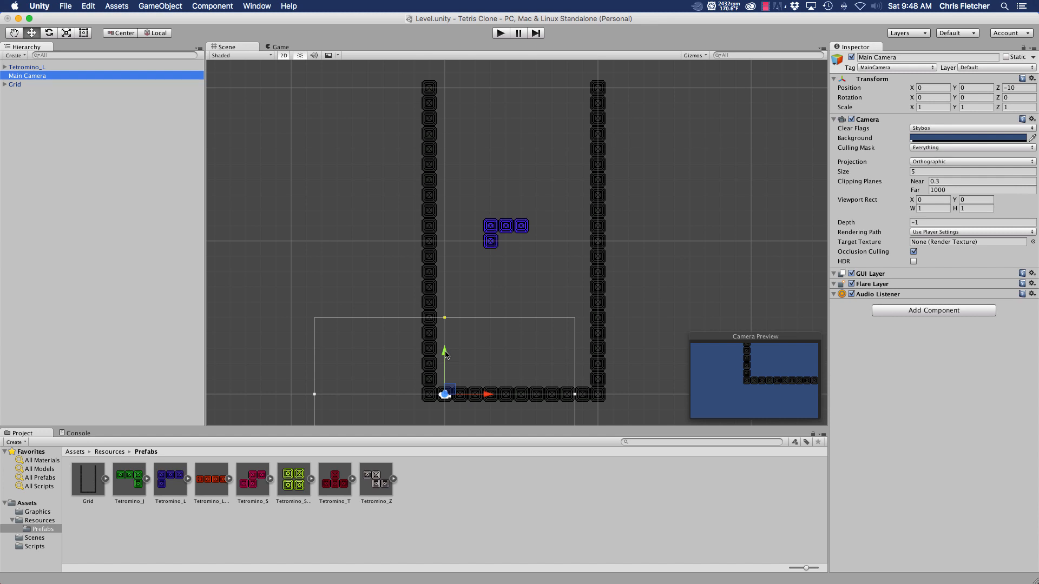
pyautogui.moveTo(445, 353); pyautogui.dragTo(445, 282)
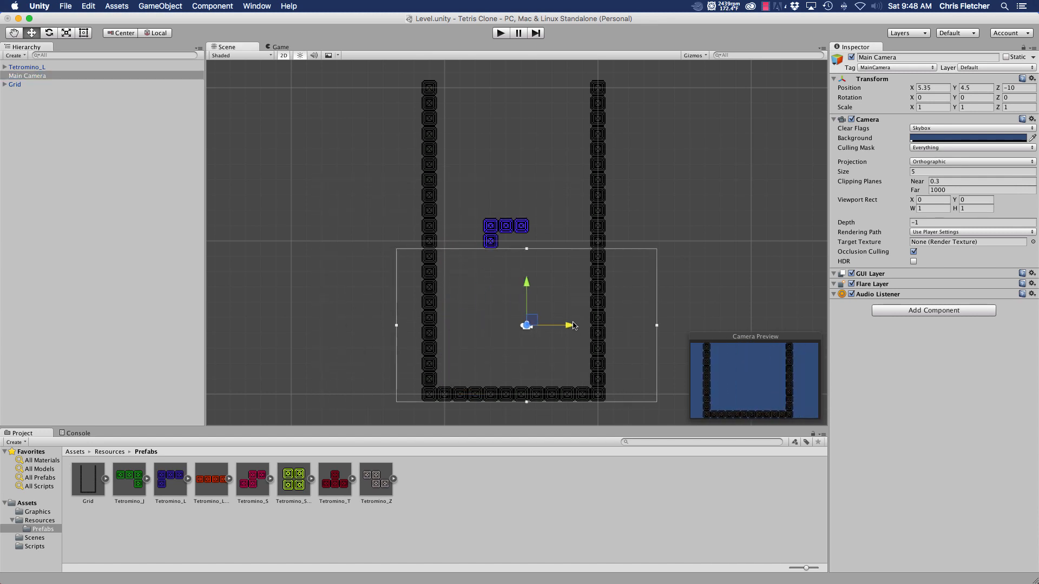
pyautogui.moveTo(571, 324); pyautogui.dragTo(561, 325)
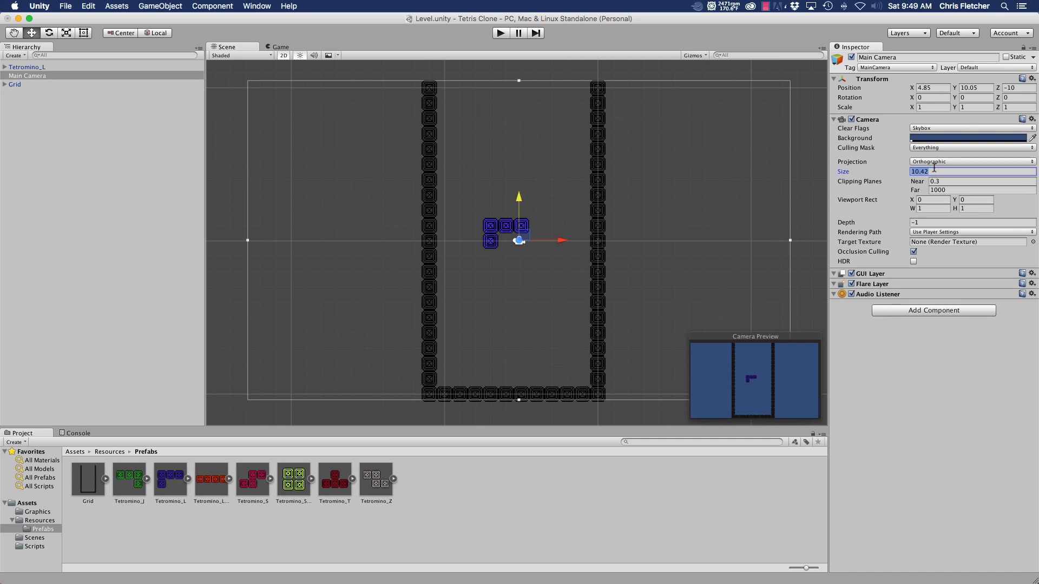
pyautogui.write('0.5')
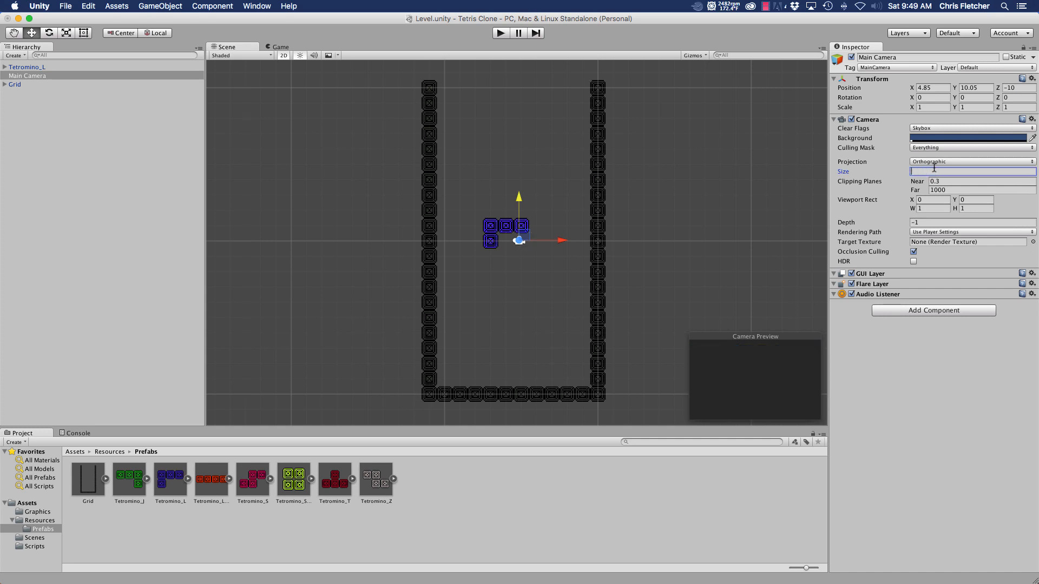
pyautogui.write('10.5')
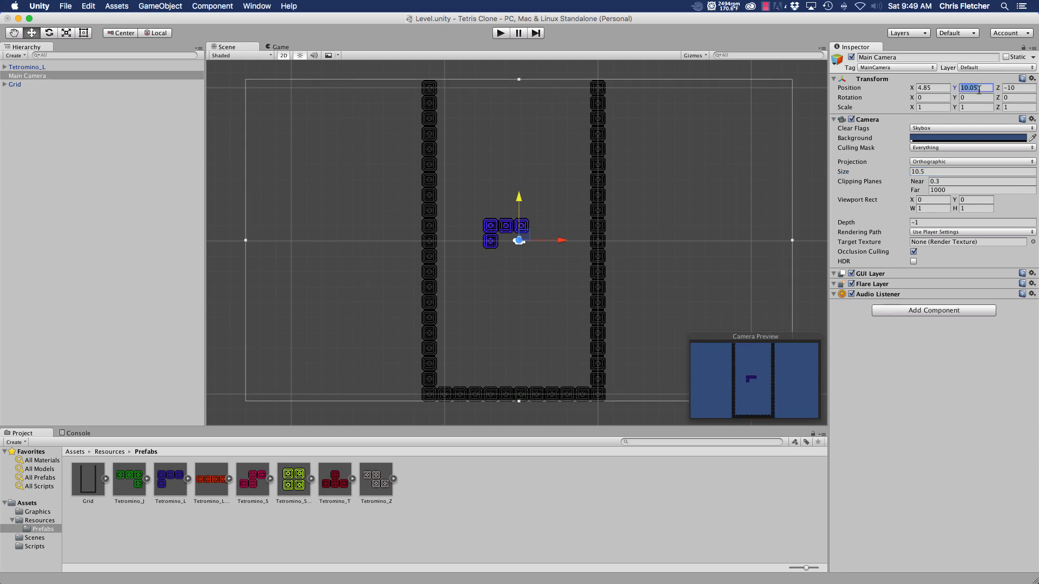
pyautogui.write('10')
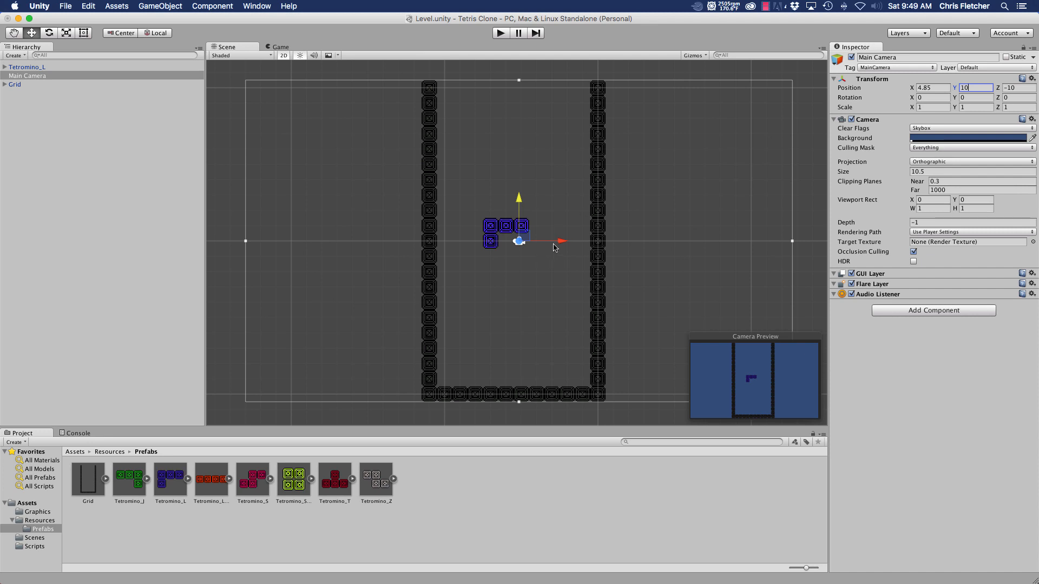
pyautogui.moveTo(530, 240); pyautogui.dragTo(563, 241)
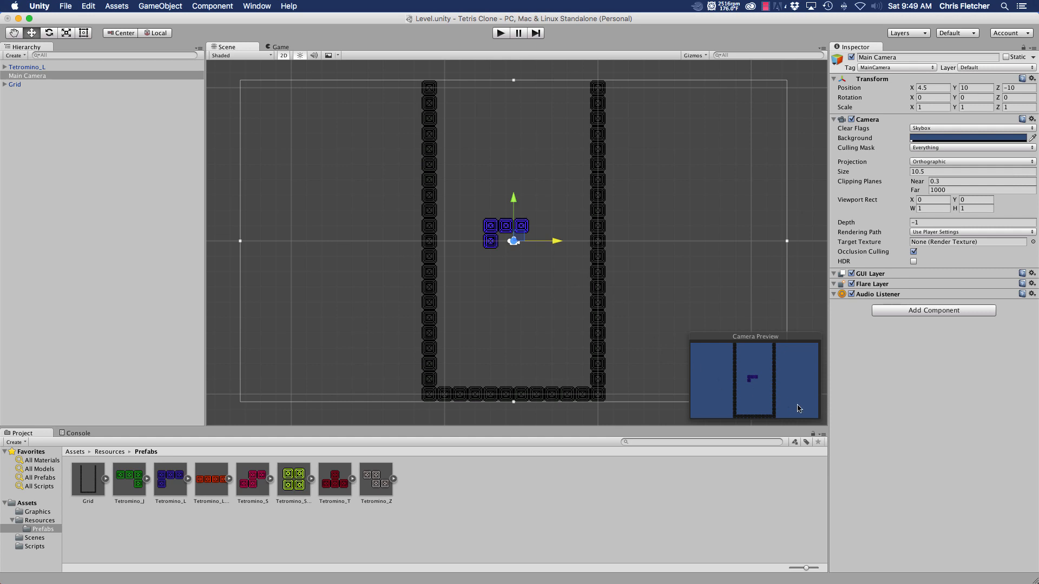
pyautogui.moveTo(367, 48)
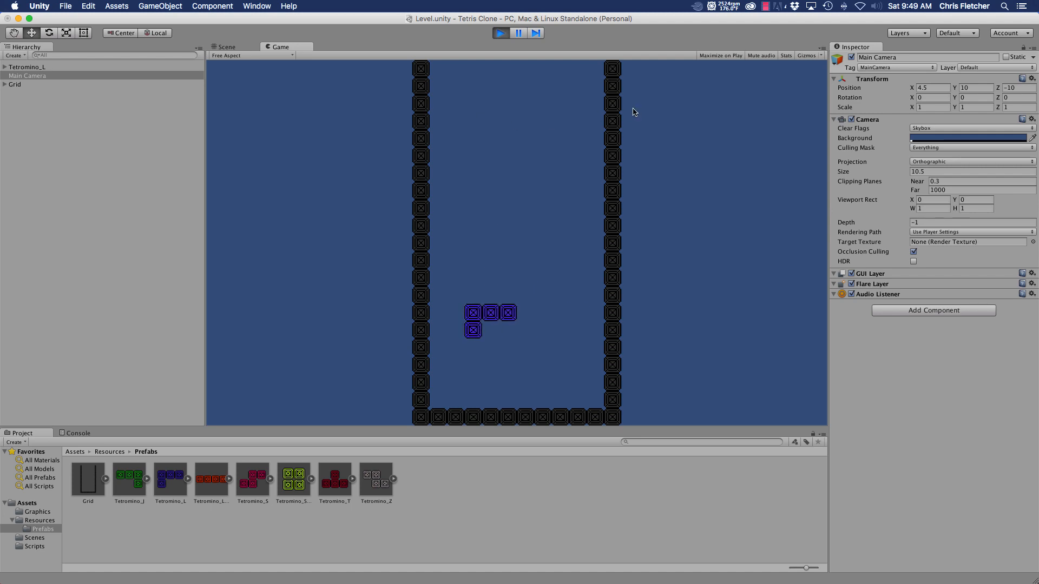
pyautogui.click(225, 46)
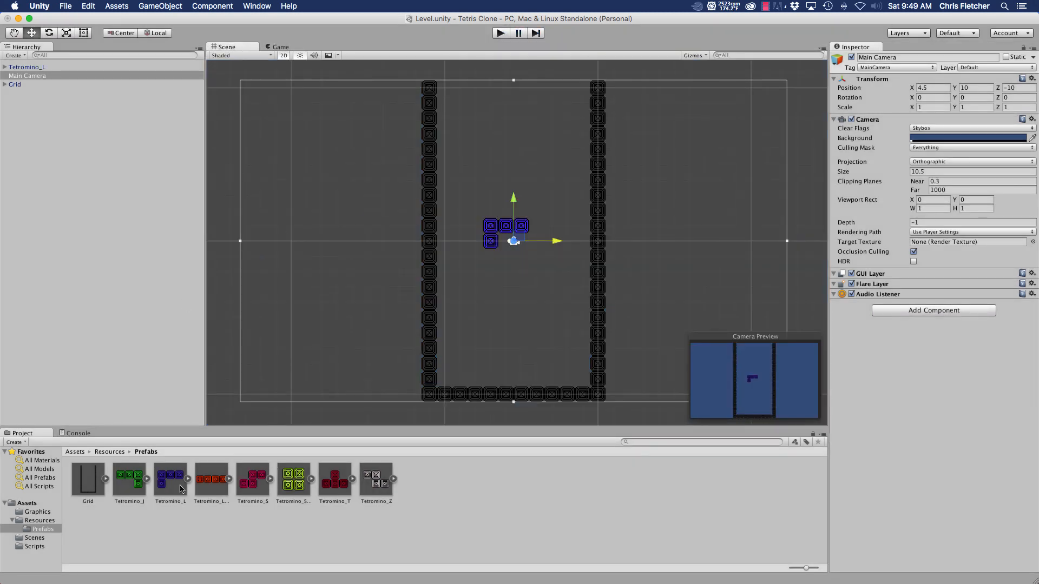
pyautogui.click(34, 546)
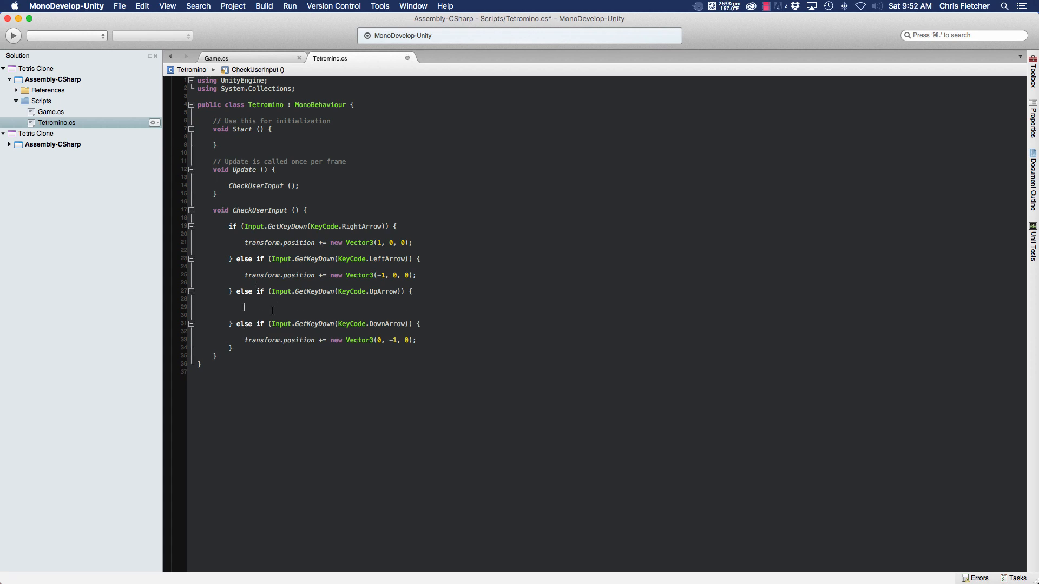
# Make the up-arrow branch call transform.Rotate (0, 0, 90);
pyautogui.write('transform.')
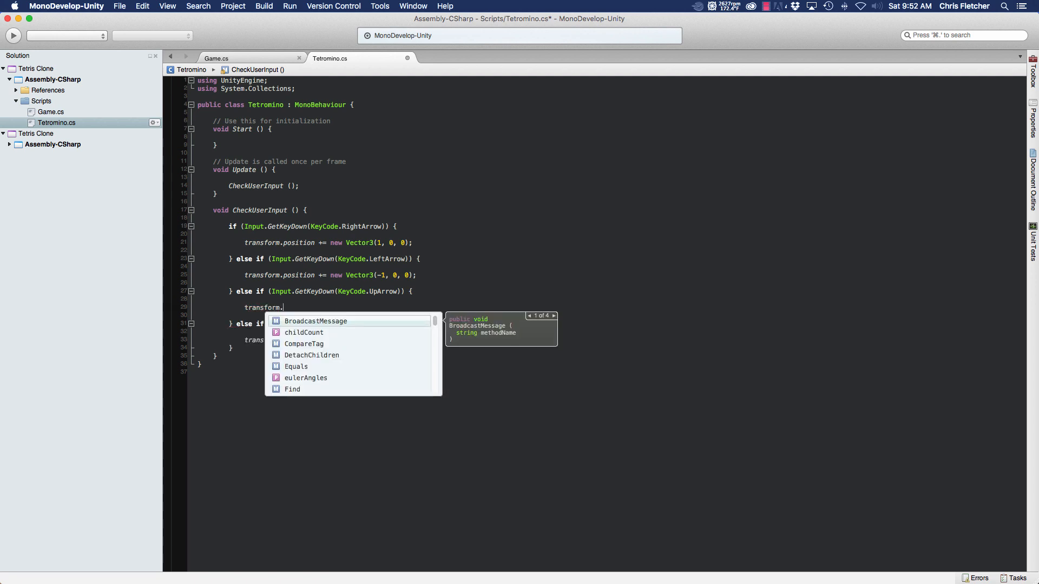
pyautogui.write('Rotate')
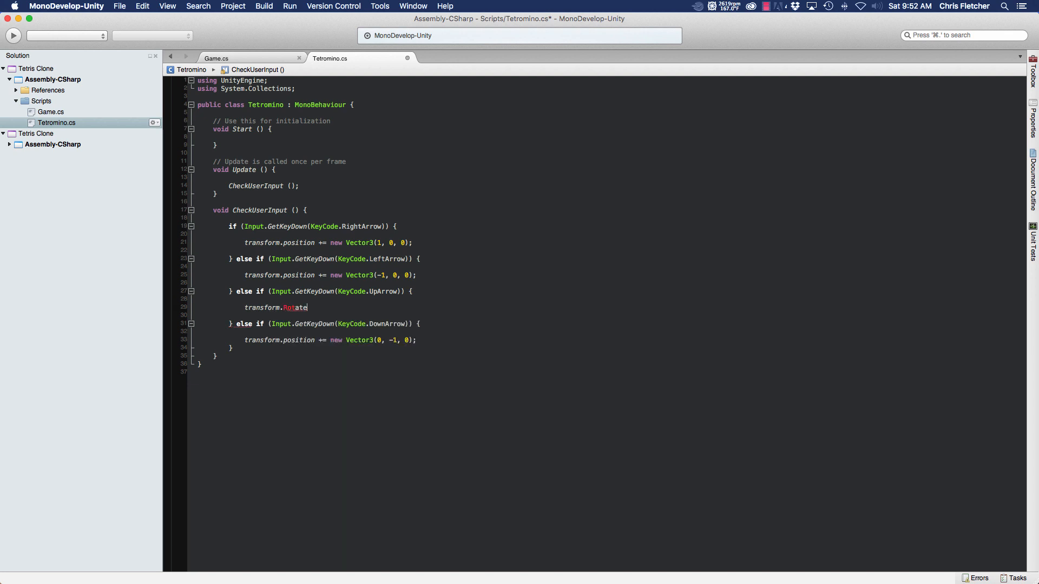
pyautogui.write('(')
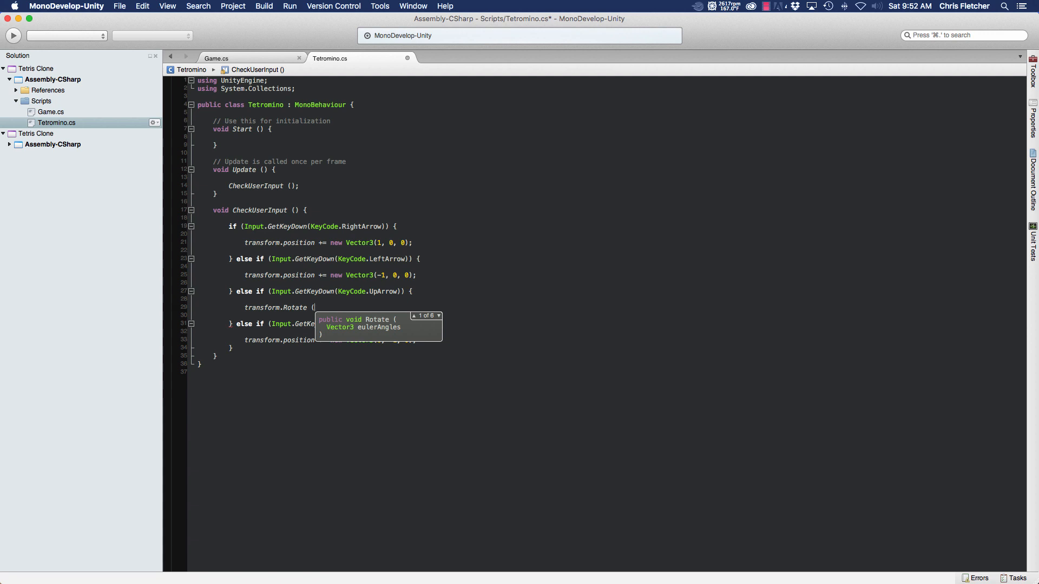
pyautogui.write('0, 0')
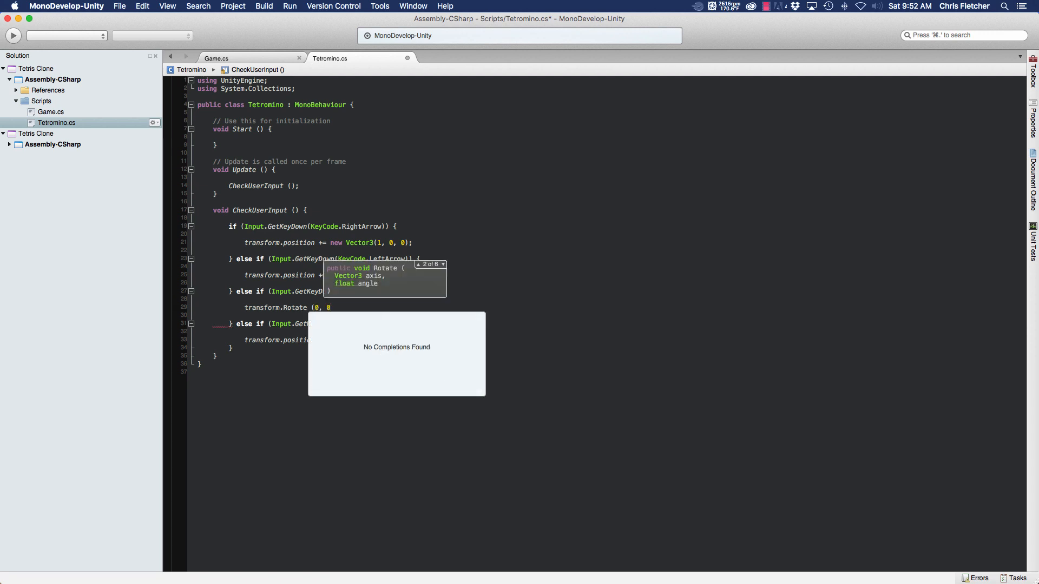
pyautogui.write(',')
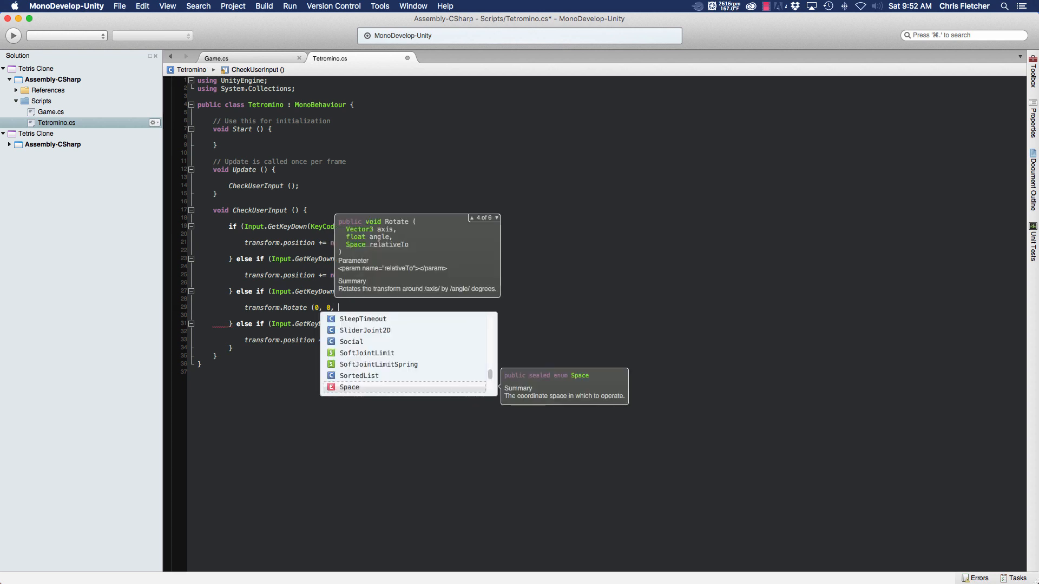
pyautogui.write('90)')
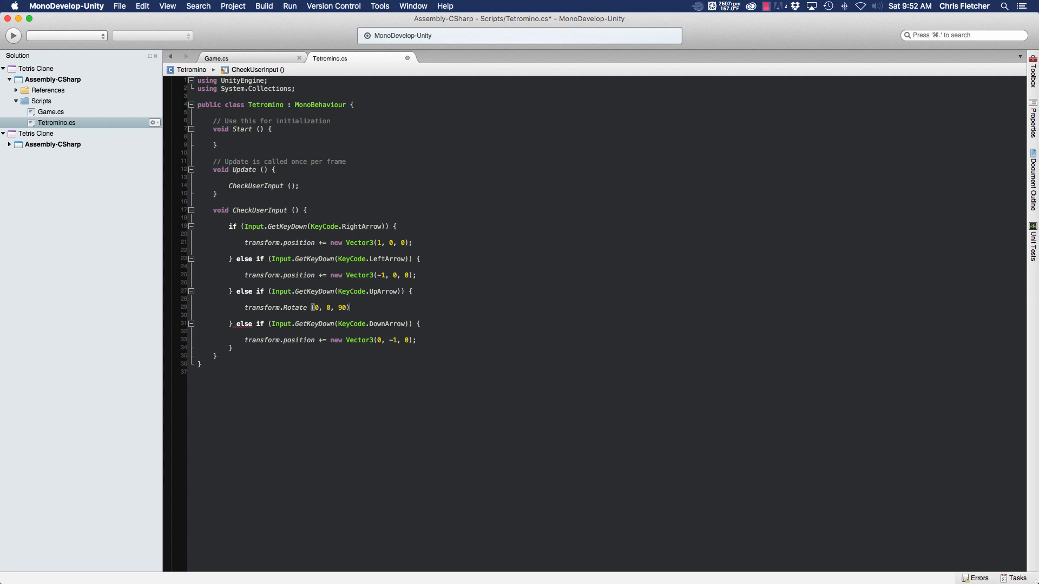
# Save Tetromino.cs and rotate the falling L piece with the Up arrow in play mode
pyautogui.write(';')
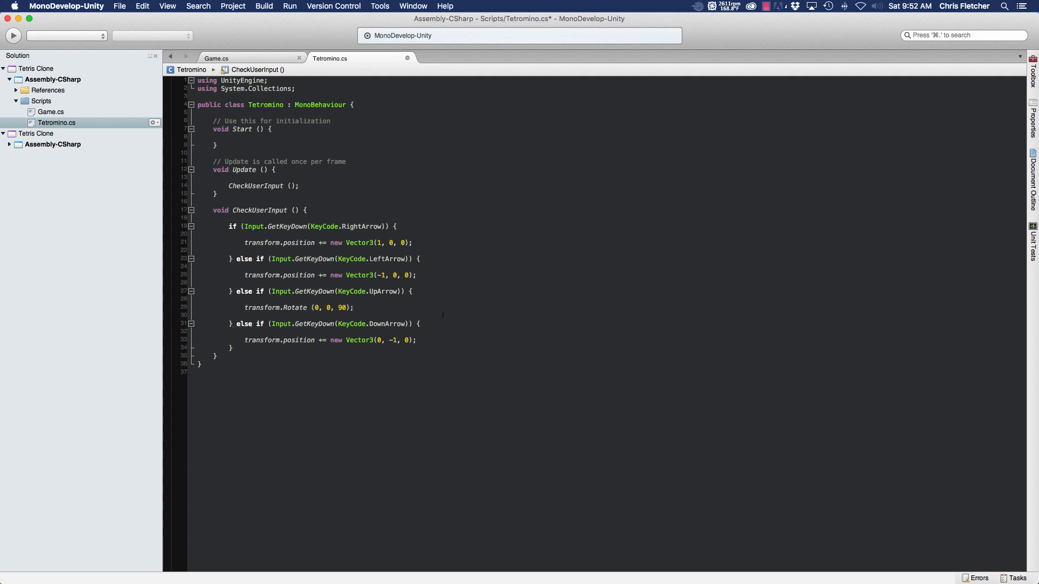
pyautogui.press('cmd+s')
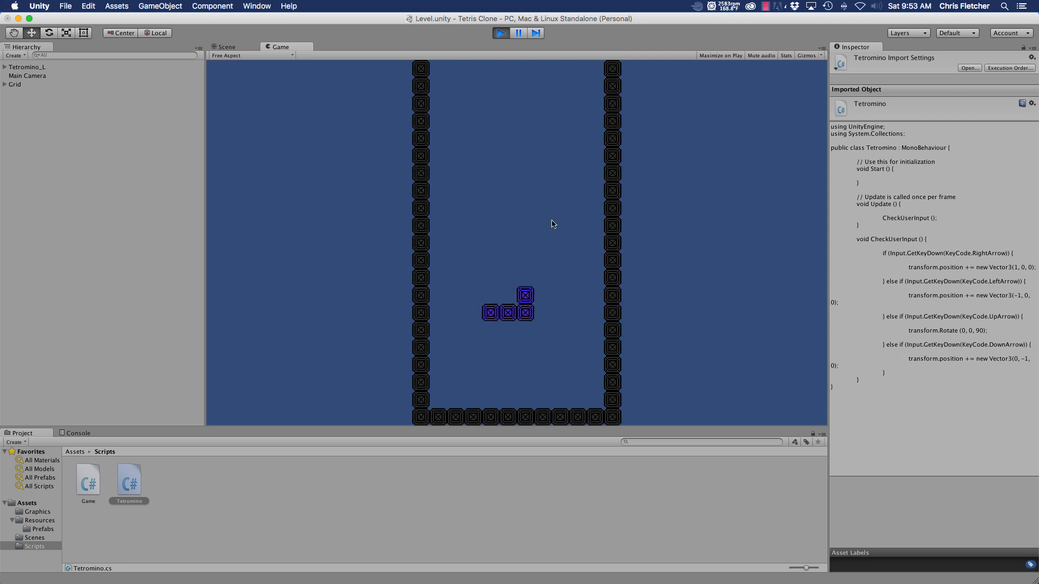
pyautogui.press('Up')
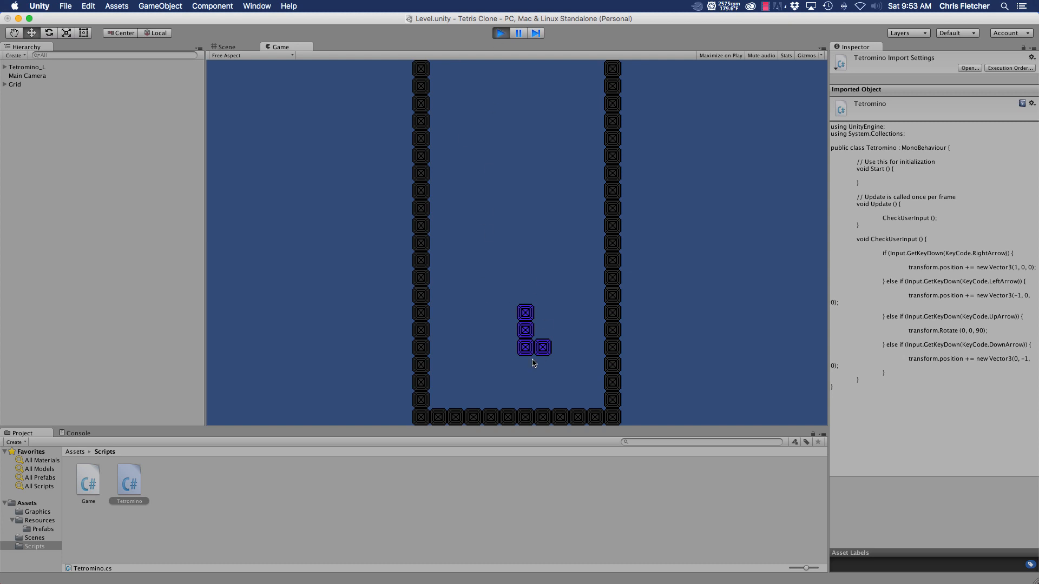
pyautogui.moveTo(495, 94)
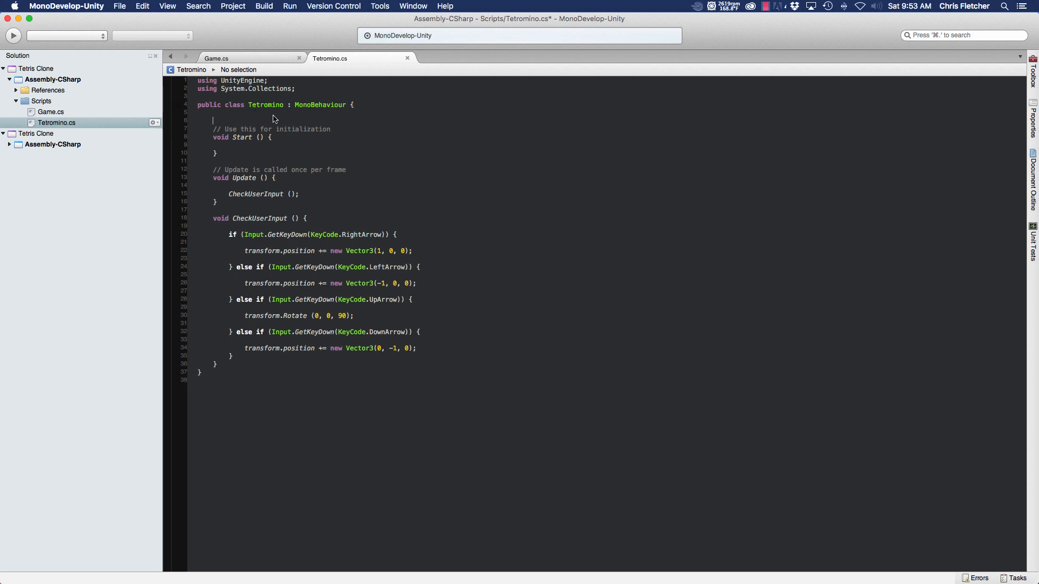
# Declare 'float fall = 0;' at the top of the Tetromino class
pyautogui.write('float')
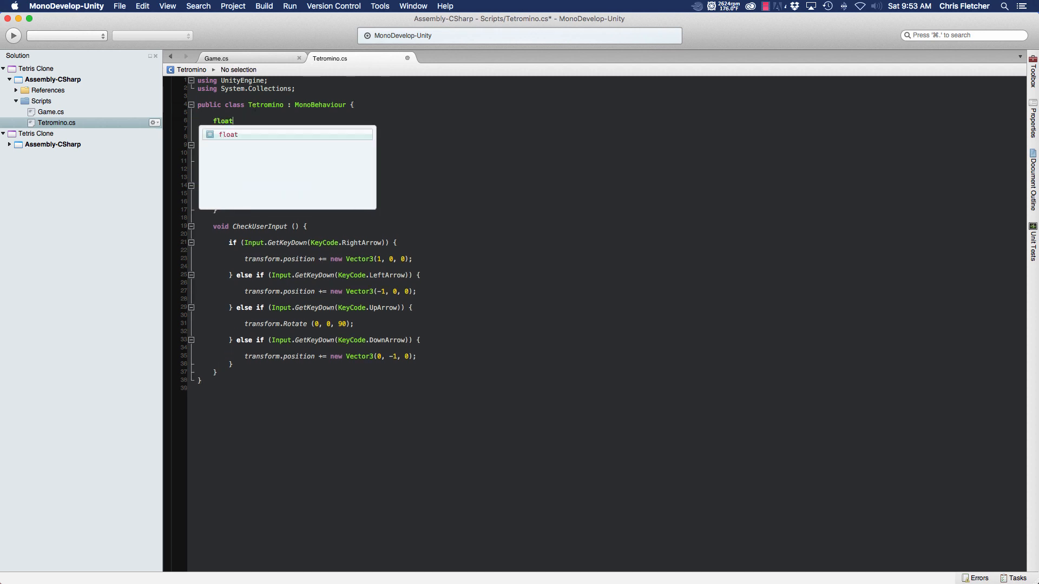
pyautogui.write('fall')
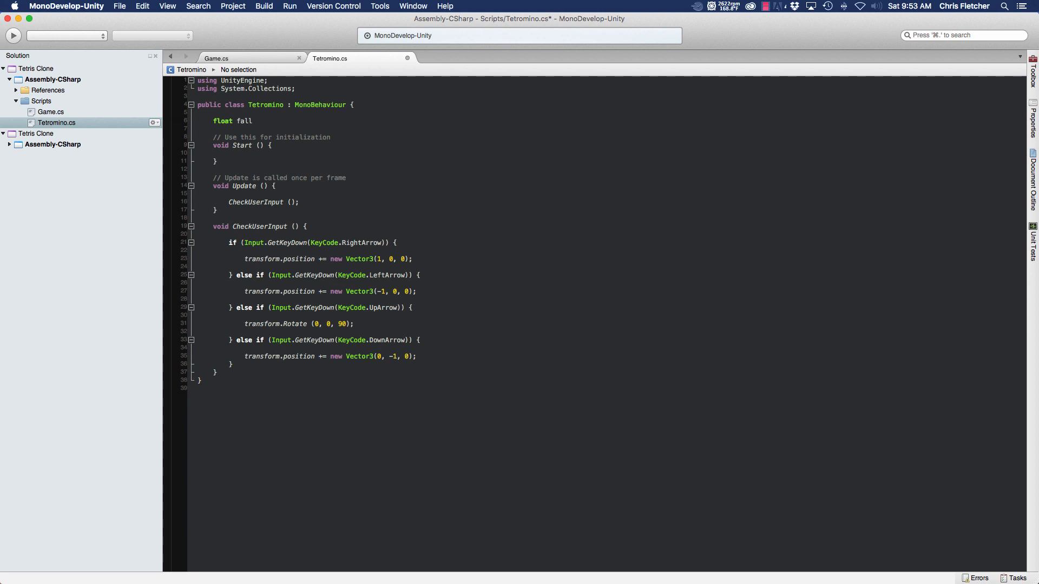
pyautogui.click(256, 120)
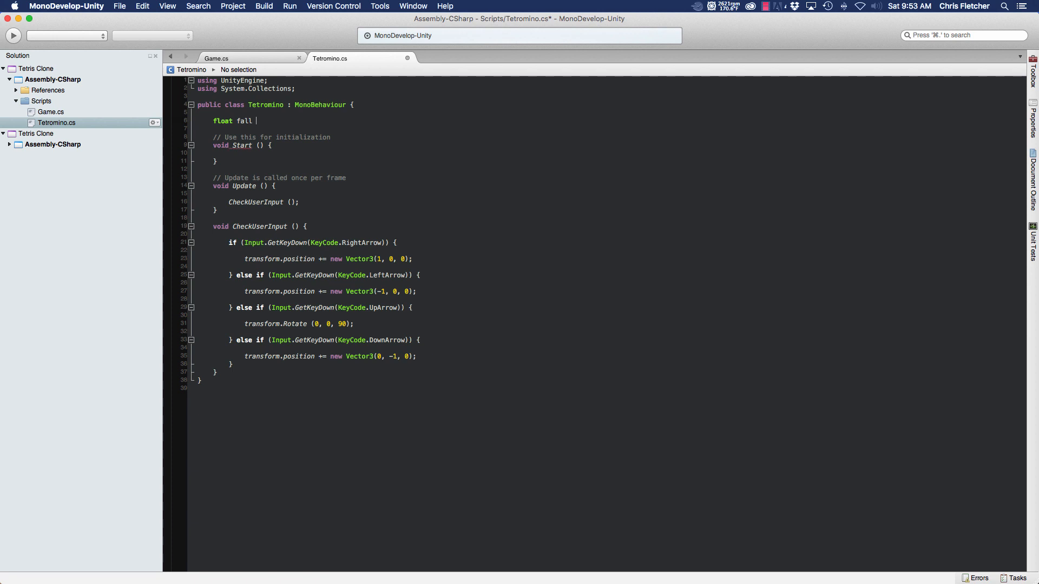
pyautogui.write('= 0;')
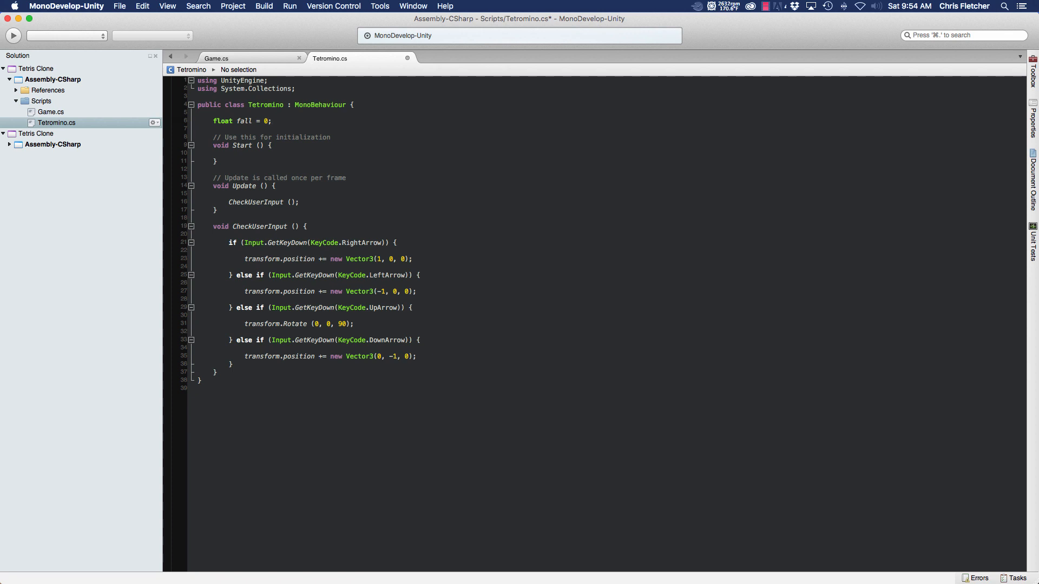
pyautogui.press('Return')
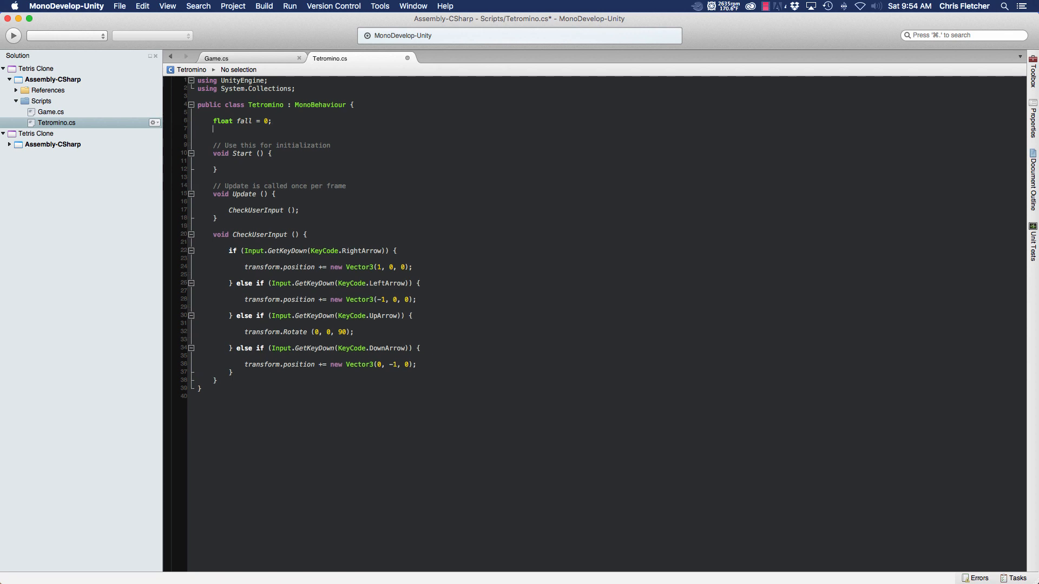
# Declare 'public float fallSpeed = 1;' on the next line
pyautogui.write('public')
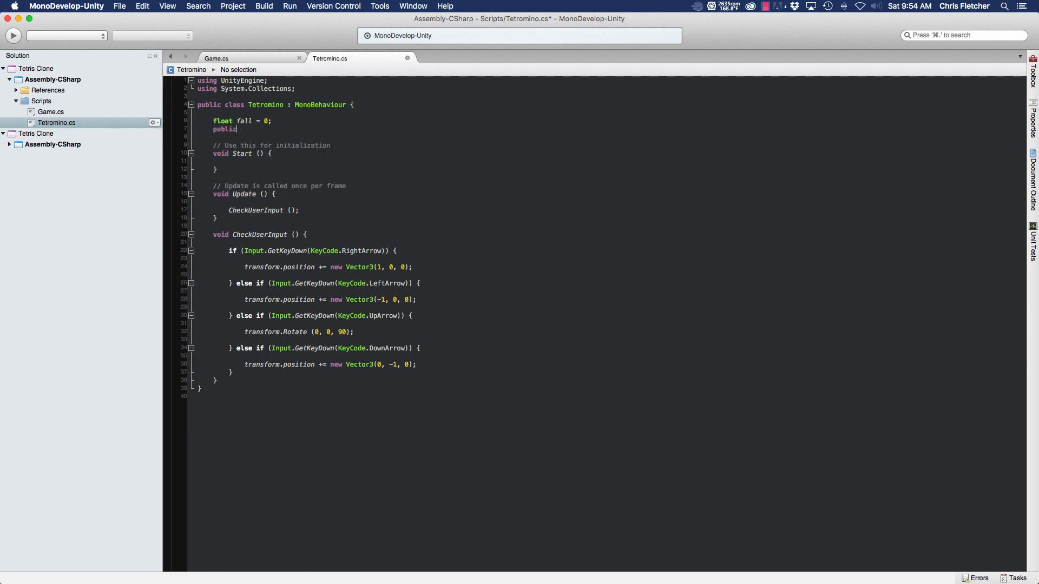
pyautogui.write('float')
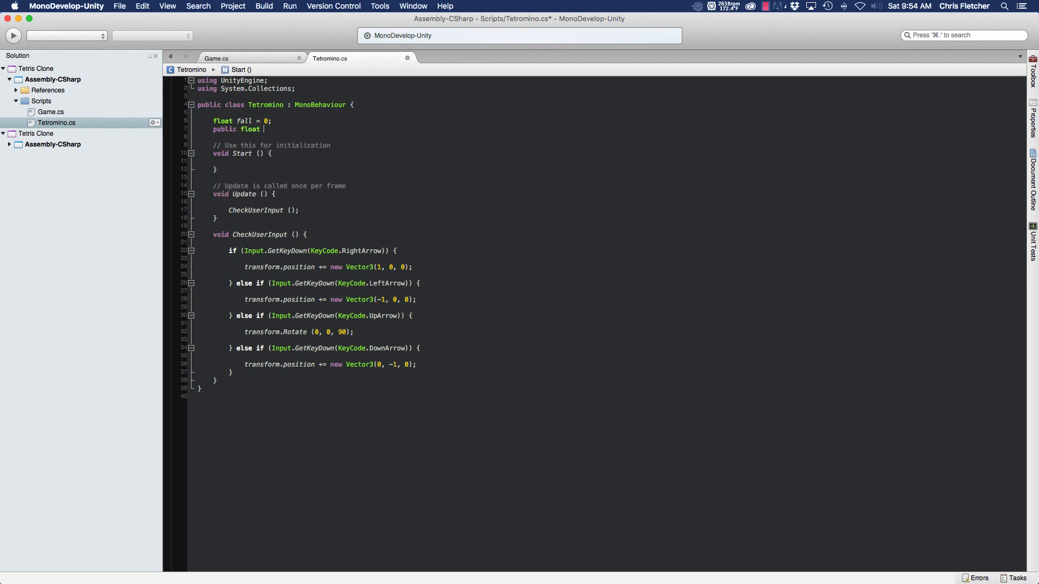
pyautogui.write('fallSp')
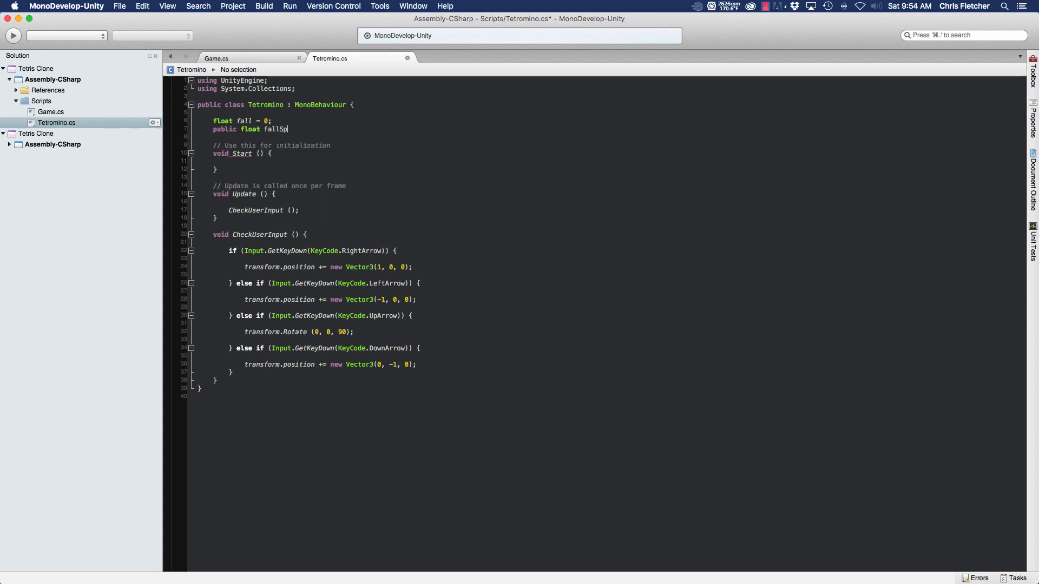
pyautogui.write('eed = 1')
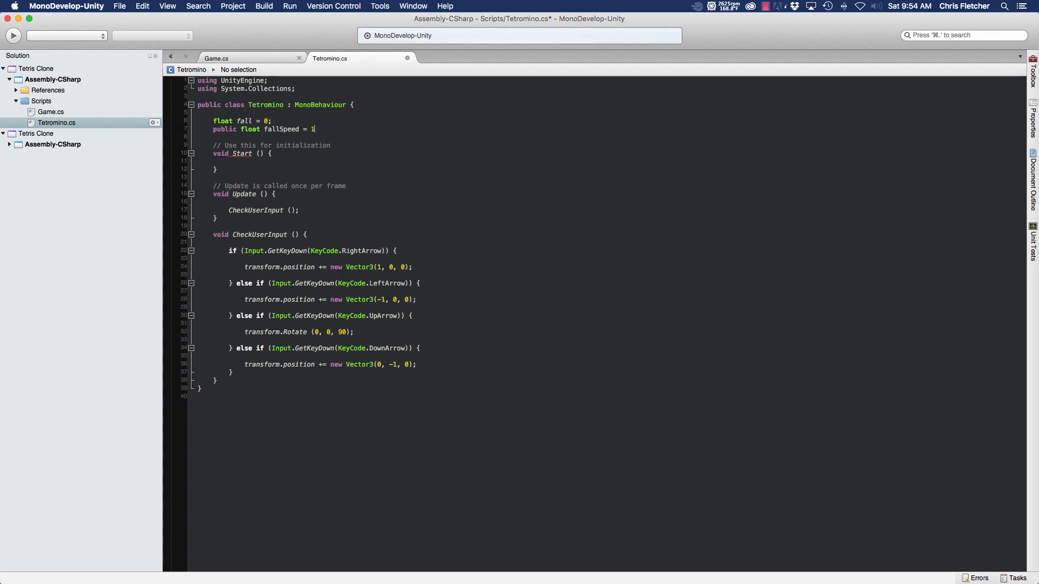
pyautogui.write(';')
pyautogui.click(325, 347)
pyautogui.write(' || ')
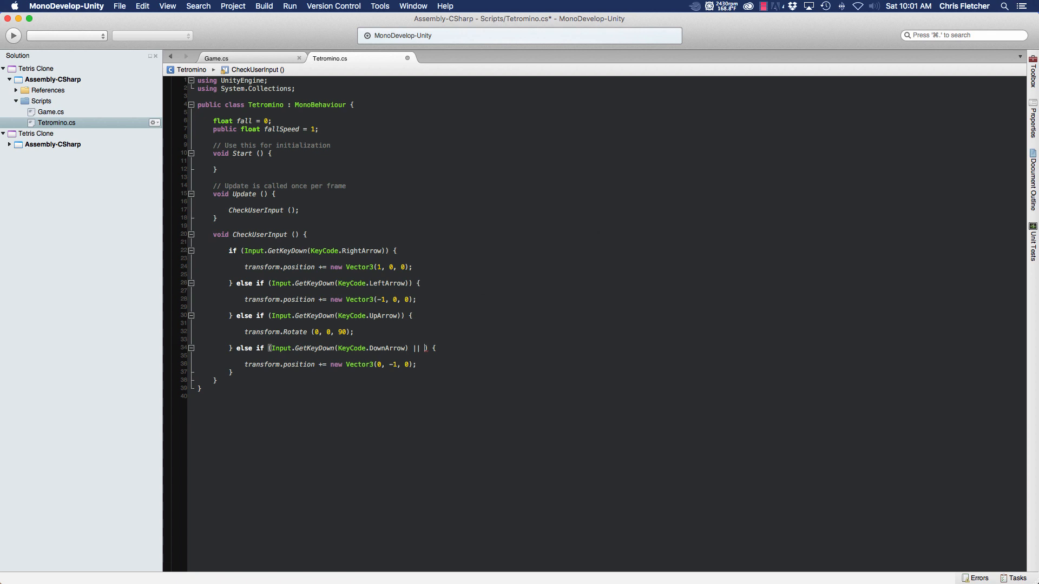
# Extend the DownArrow condition with '|| Time.time - fall >= fallSpeed' and open a line in its block
pyautogui.write('Time.time')
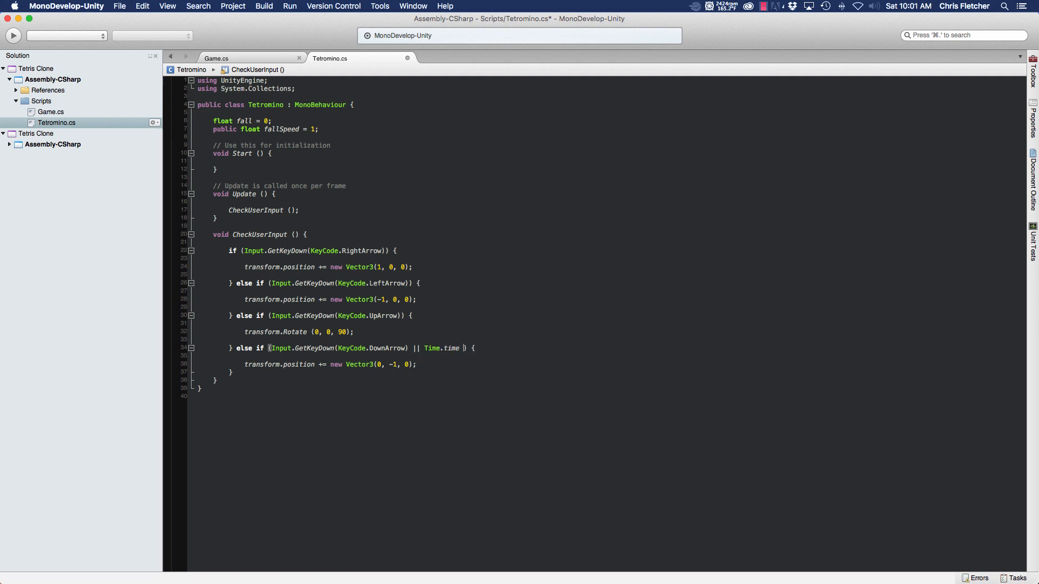
pyautogui.write('-')
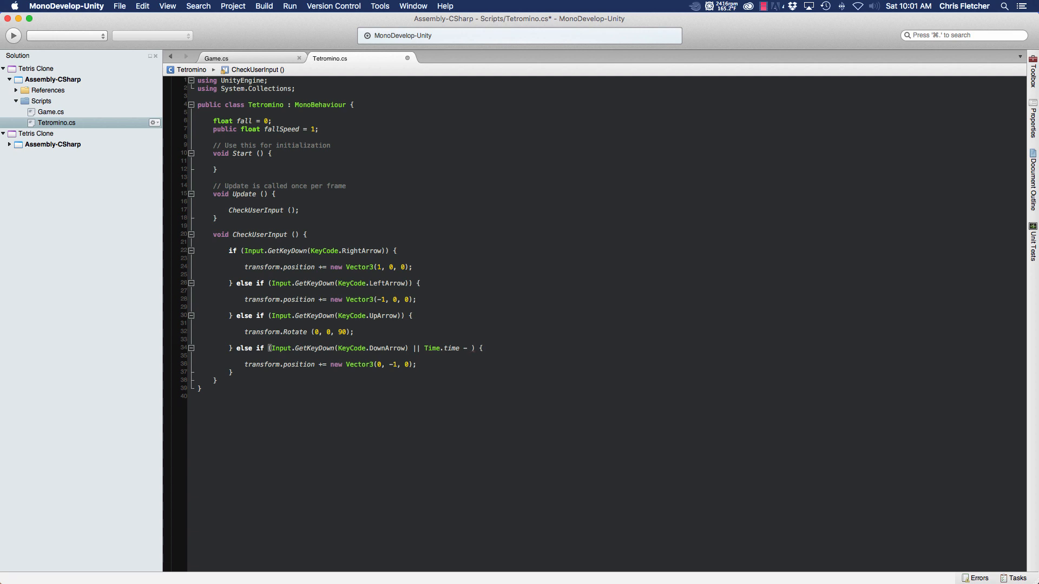
pyautogui.write('fall >')
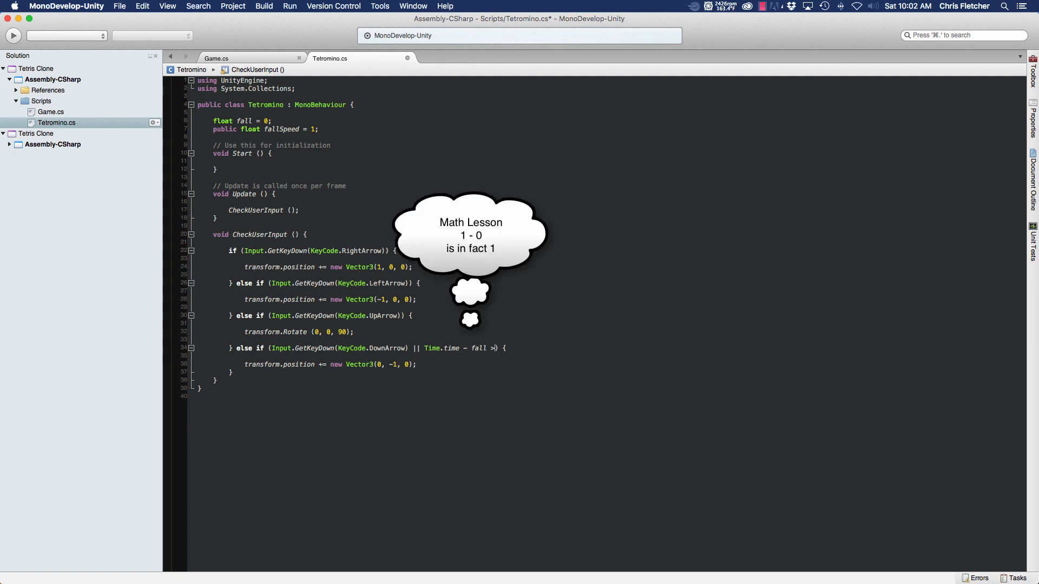
pyautogui.write('=')
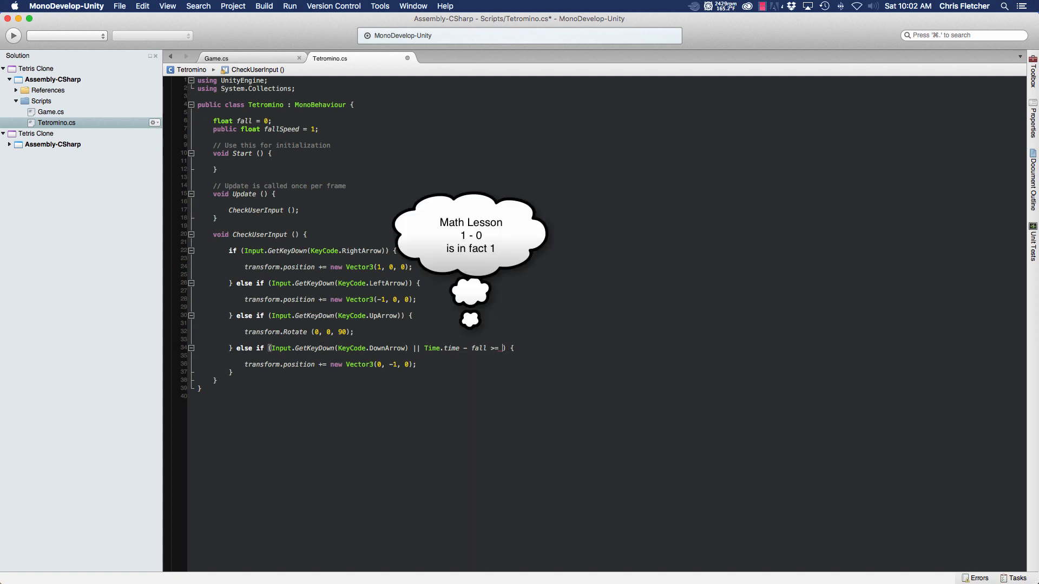
pyautogui.write('fallSpeed')
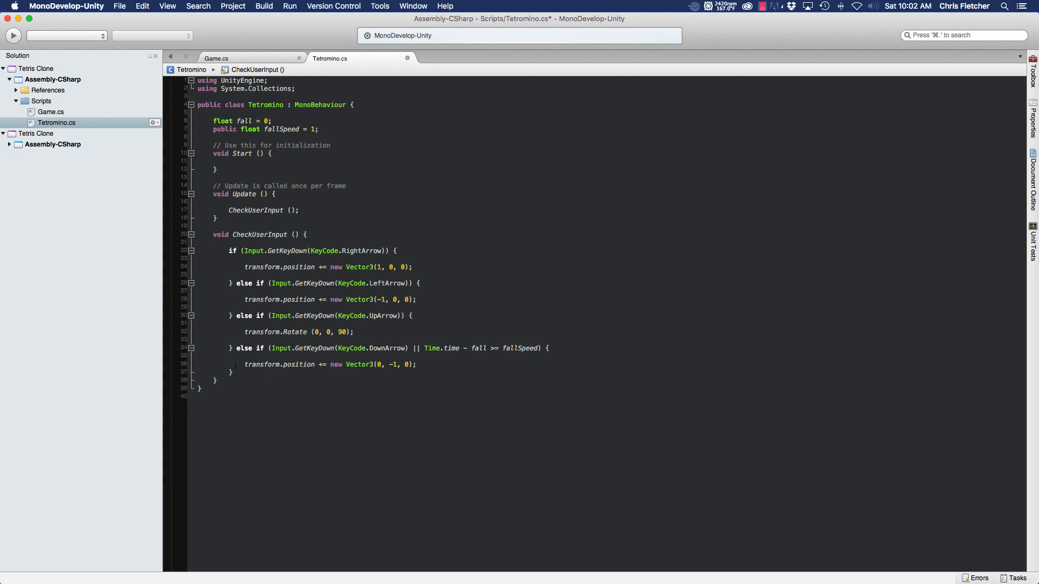
pyautogui.press('Return')
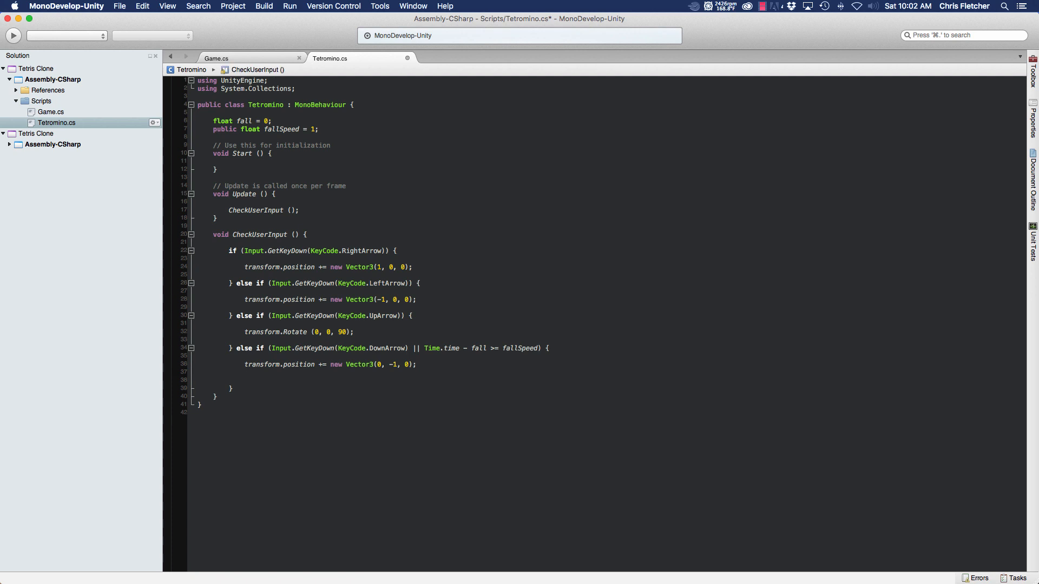
# Add 'fall = Time.time;' inside the move-down branch
pyautogui.click(246, 379)
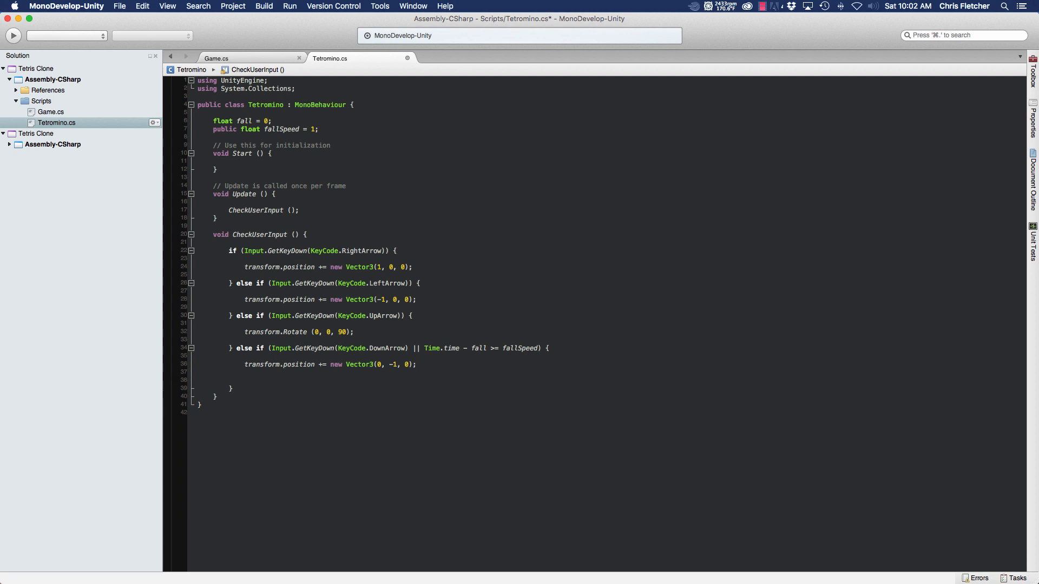
pyautogui.write('fall = Time.')
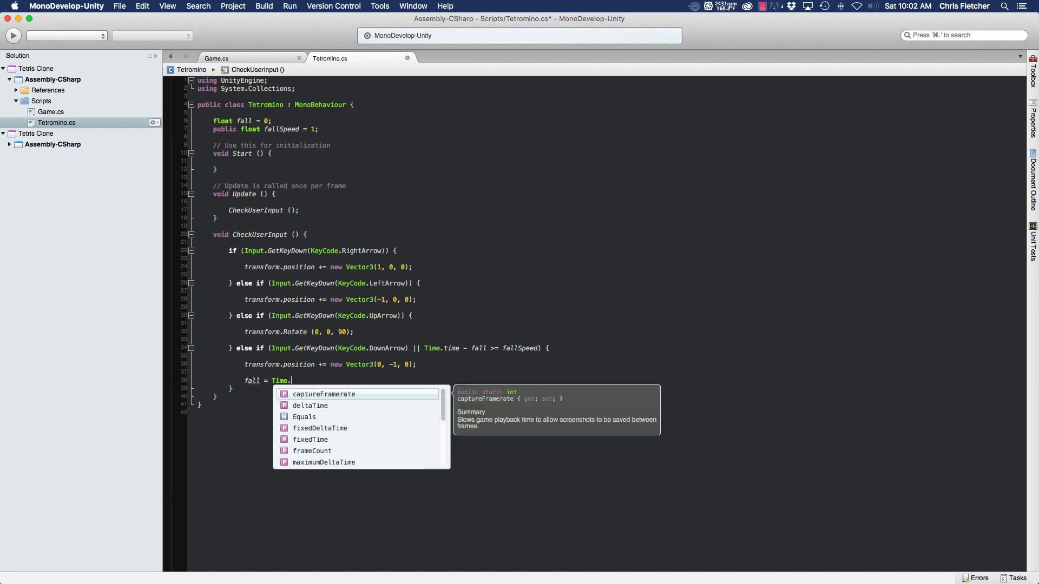
pyautogui.write('time')
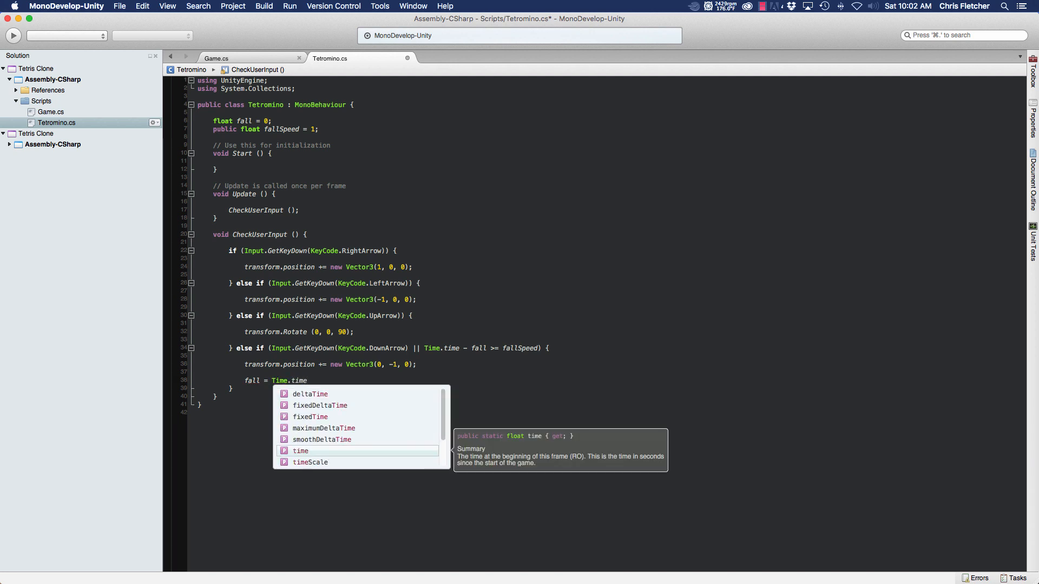
pyautogui.write(';')
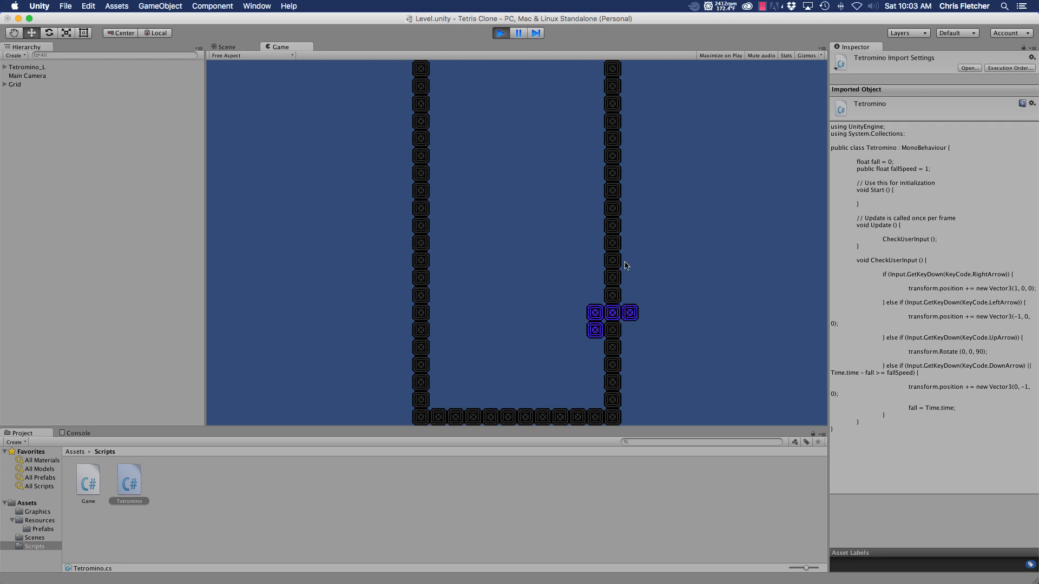
# Nudge the L piece left, then stop play mode after it falls on its own
pyautogui.press('Left')
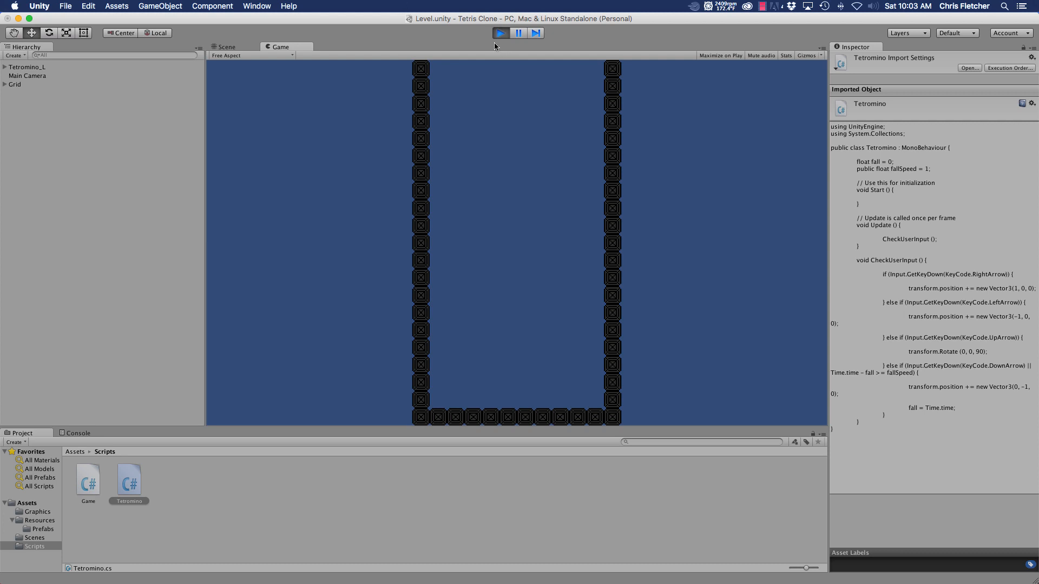
pyautogui.click(226, 47)
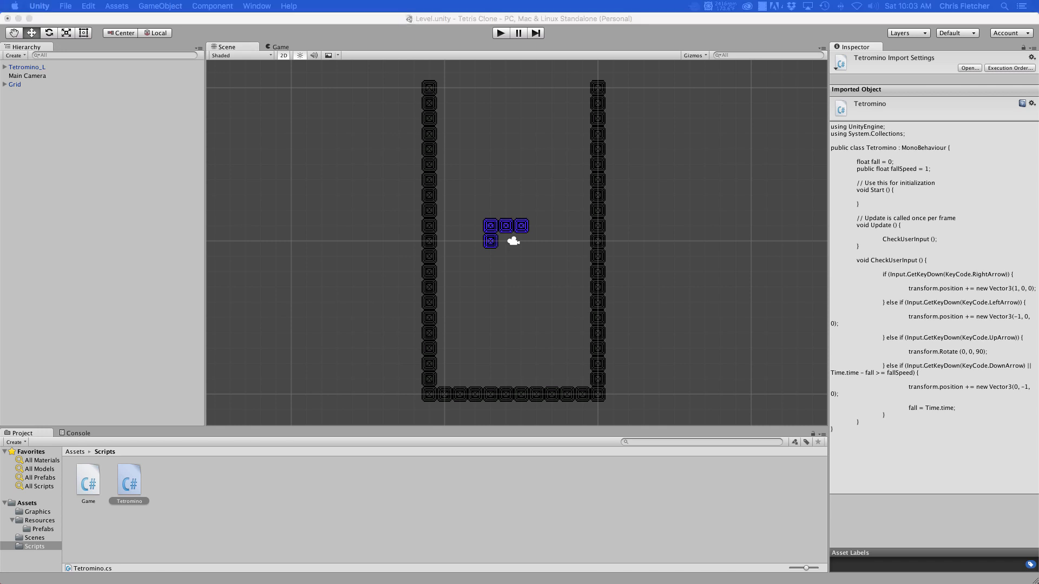
pyautogui.moveTo(110, 128)
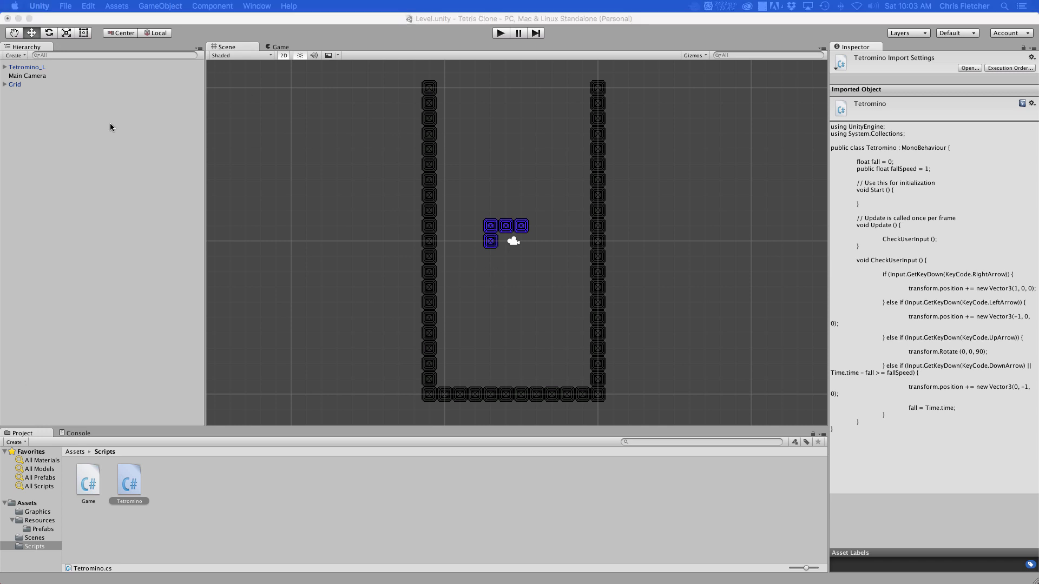
pyautogui.moveTo(396, 142)
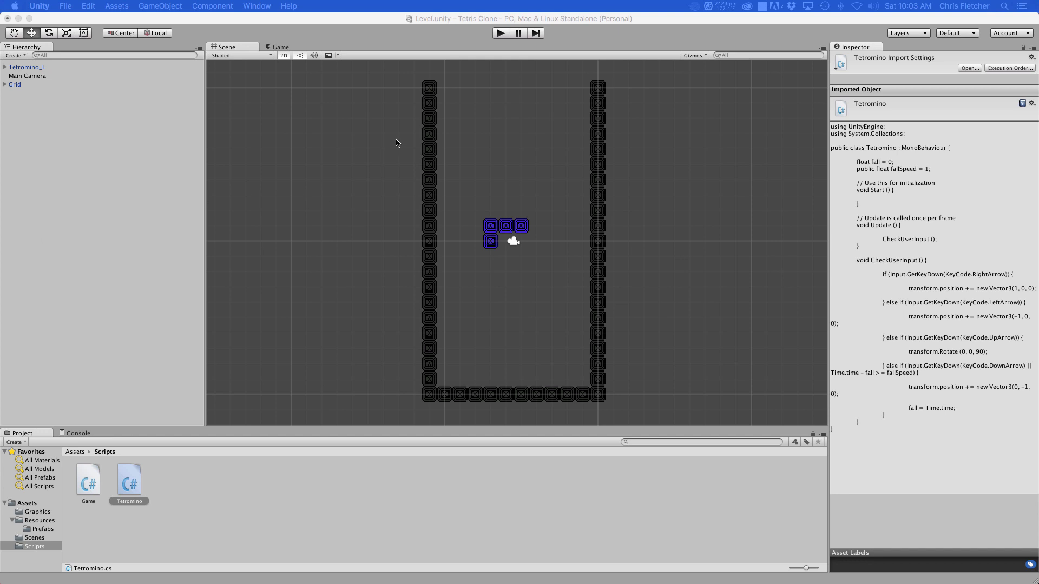